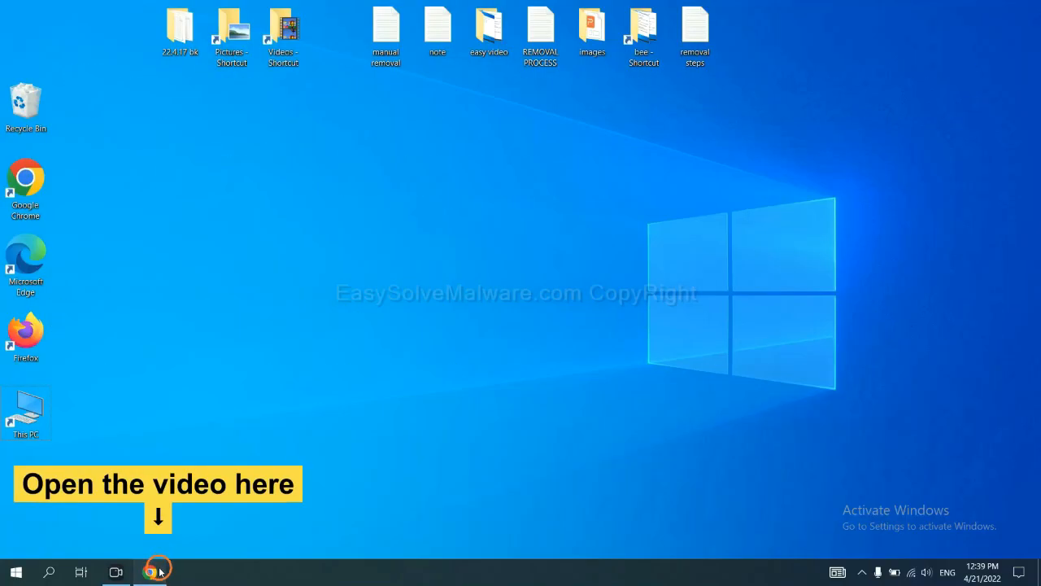
Download the SpyHunter for Windows installer from the EasySolveMalware removal guide in Chrome.
left_click(150, 571)
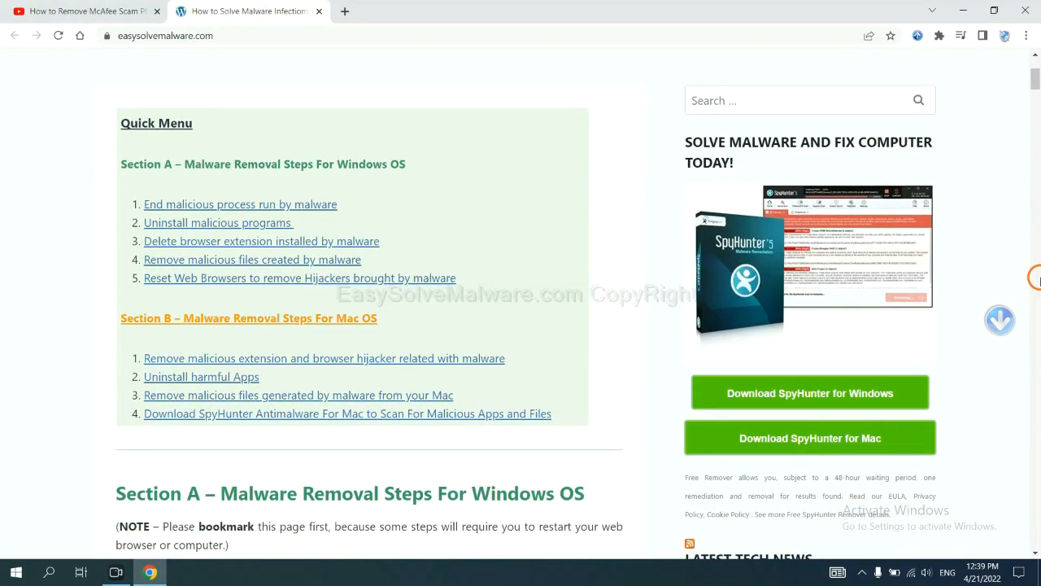
scroll("down", 3)
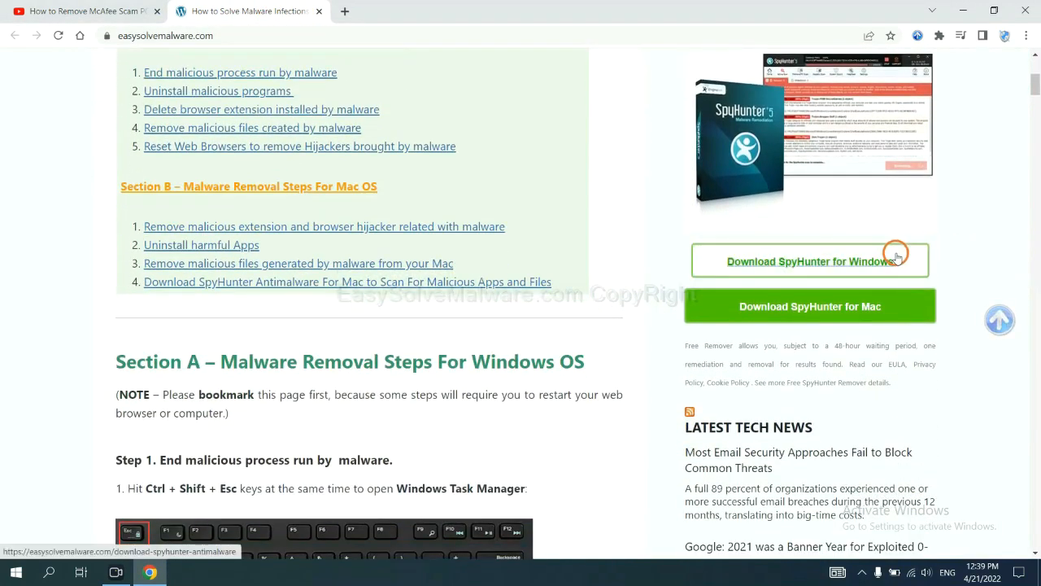
left_click(809, 260)
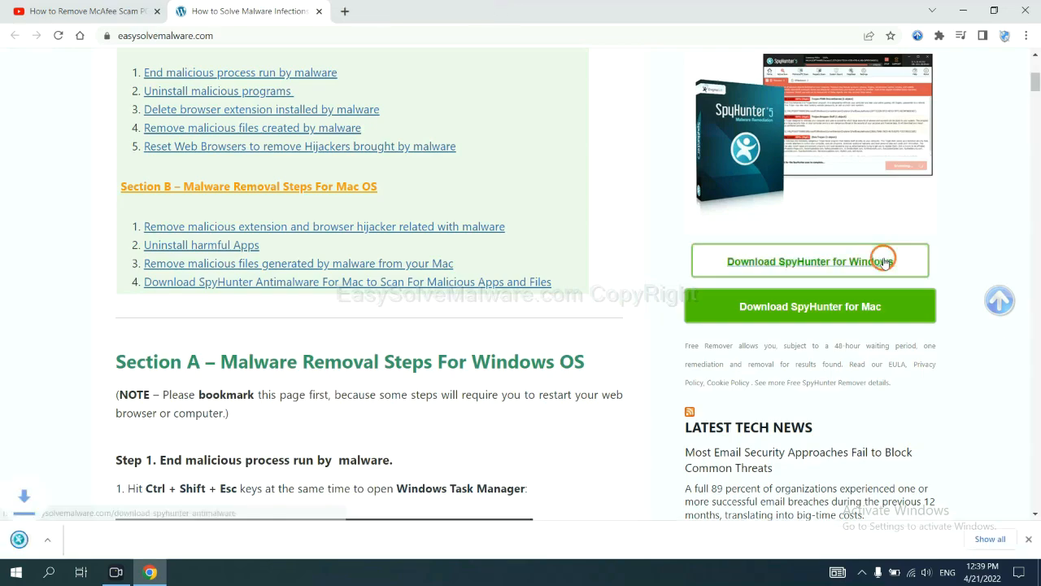
left_click(810, 261)
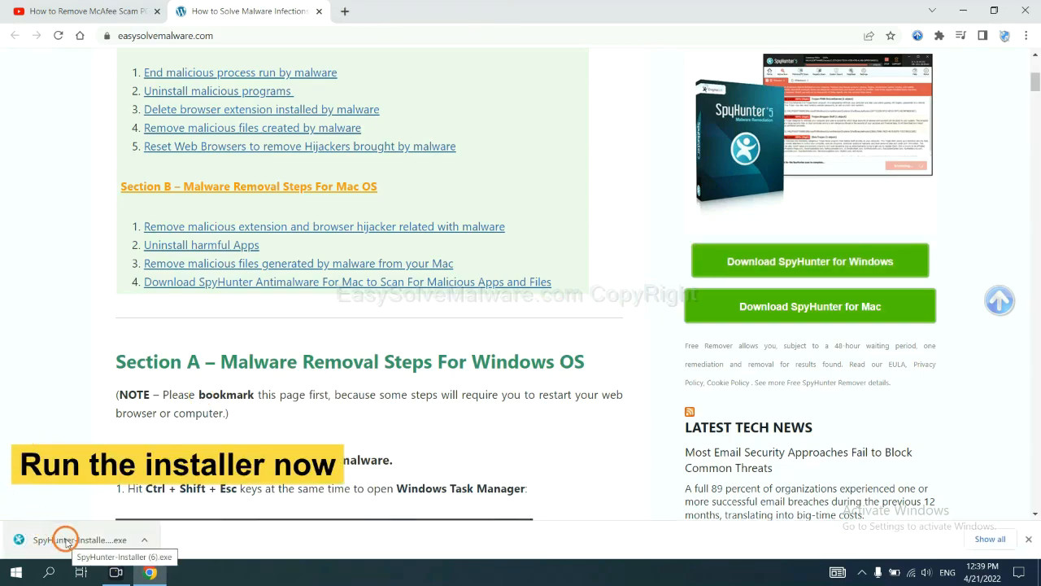
Run the downloaded installer, choose English, accept the EULA and install SpyHunter 5.
left_click(67, 541)
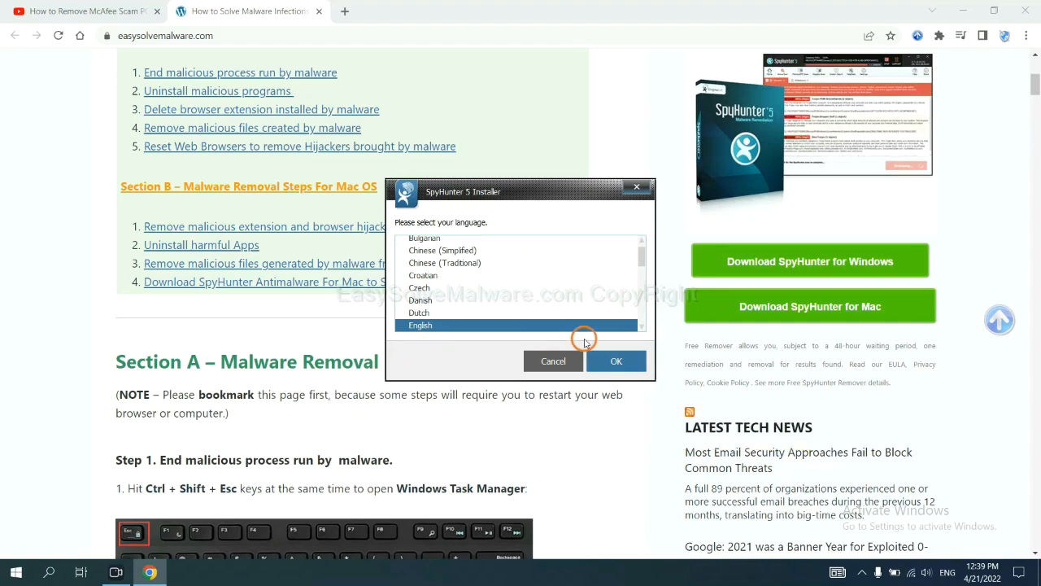
left_click(615, 362)
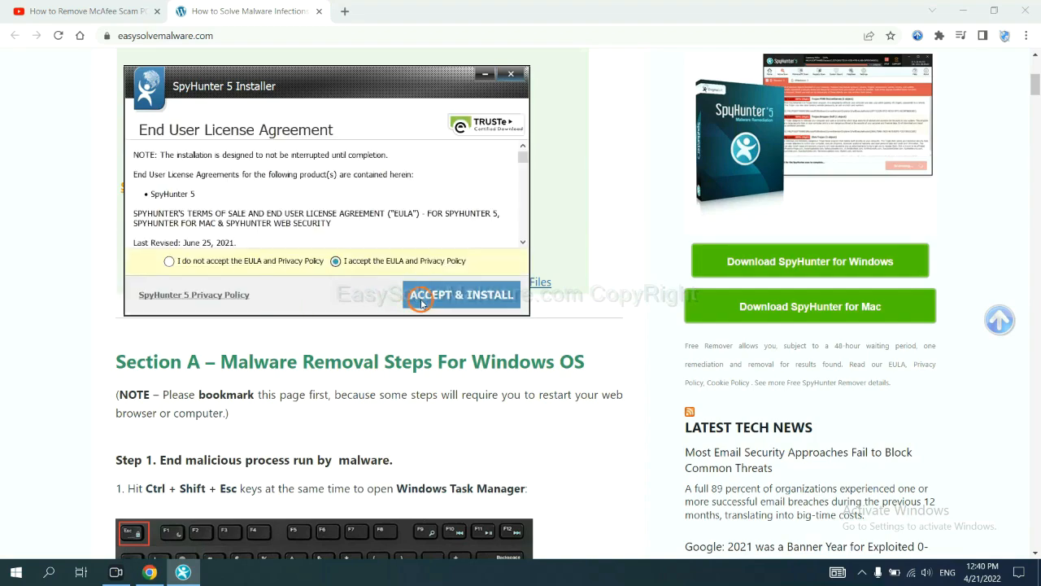
left_click(462, 294)
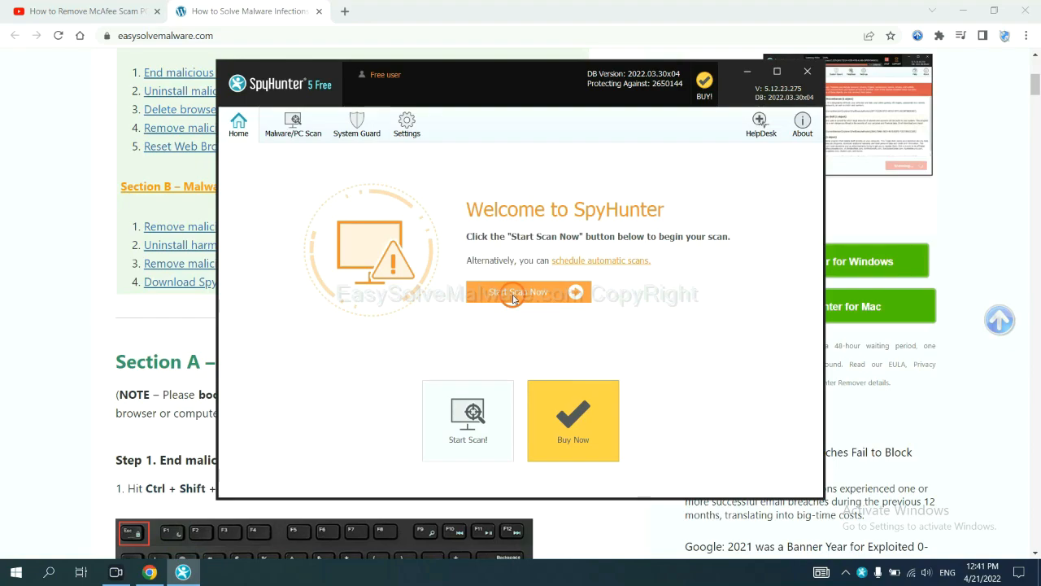
Run a SpyHunter scan and proceed with remove360.bat left set to Disable.
left_click(517, 293)
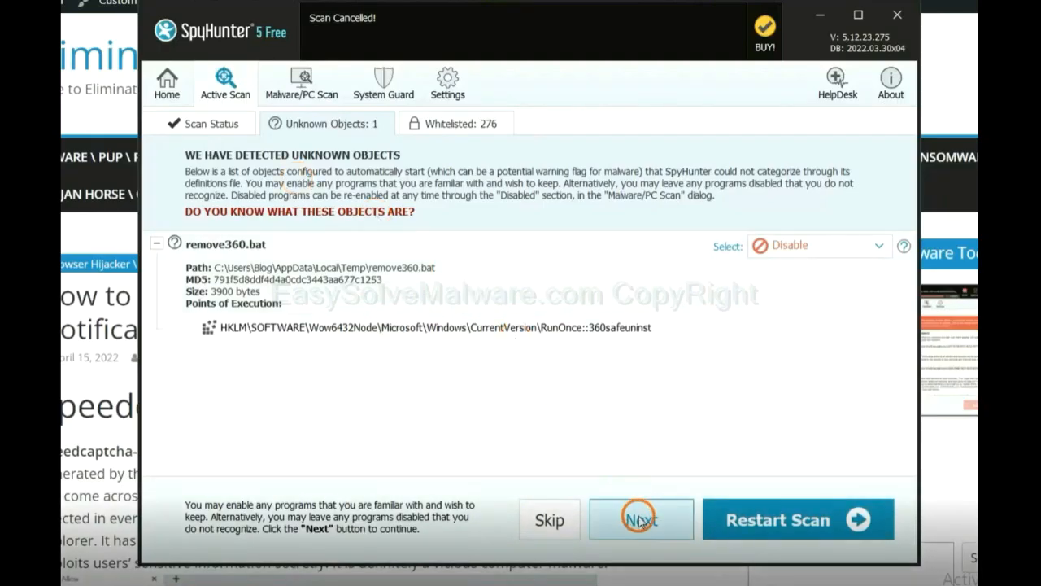
left_click(641, 519)
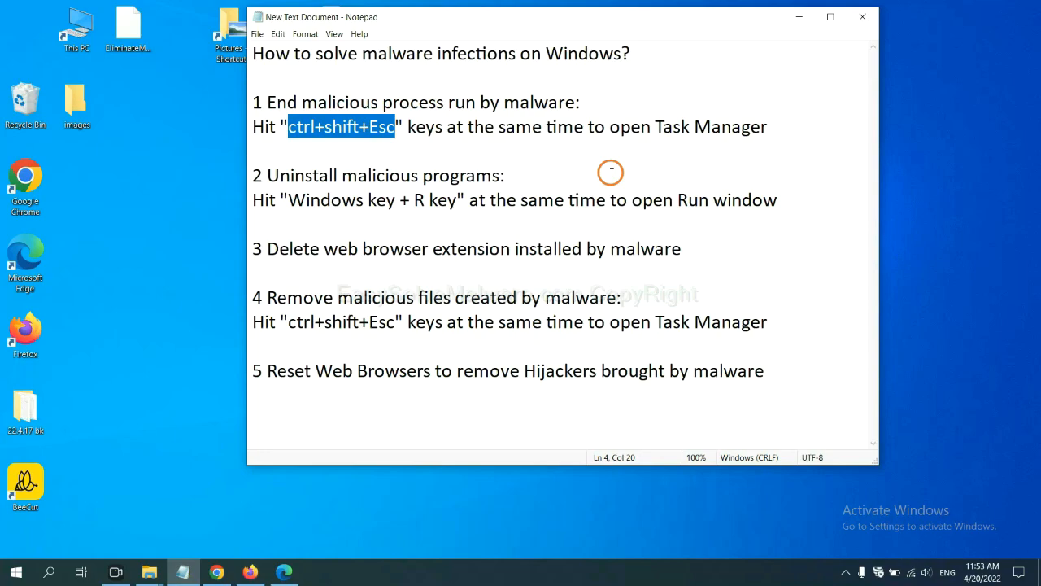
left_click(387, 127)
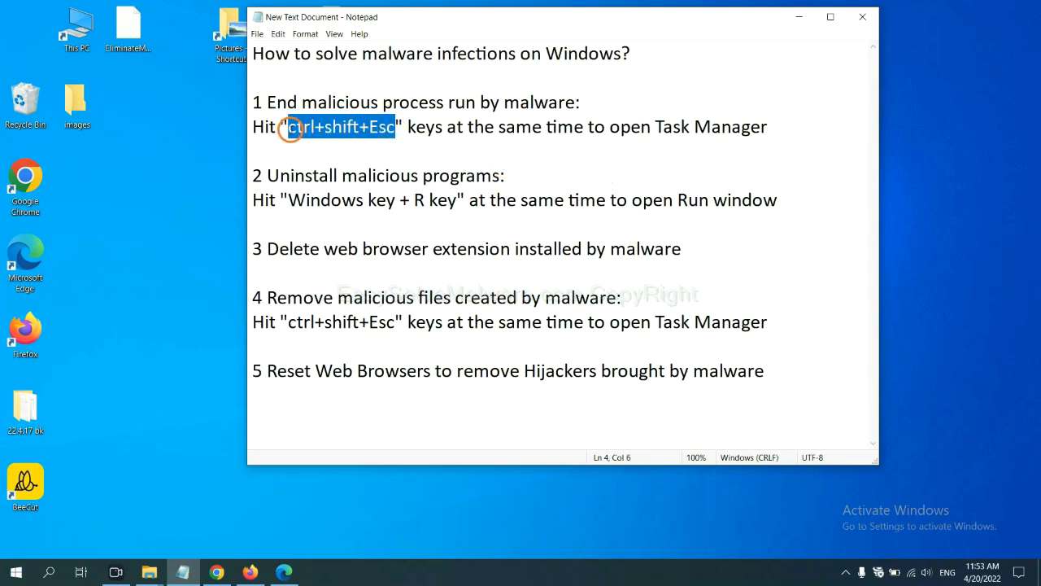
key("ctrl+shift+esc")
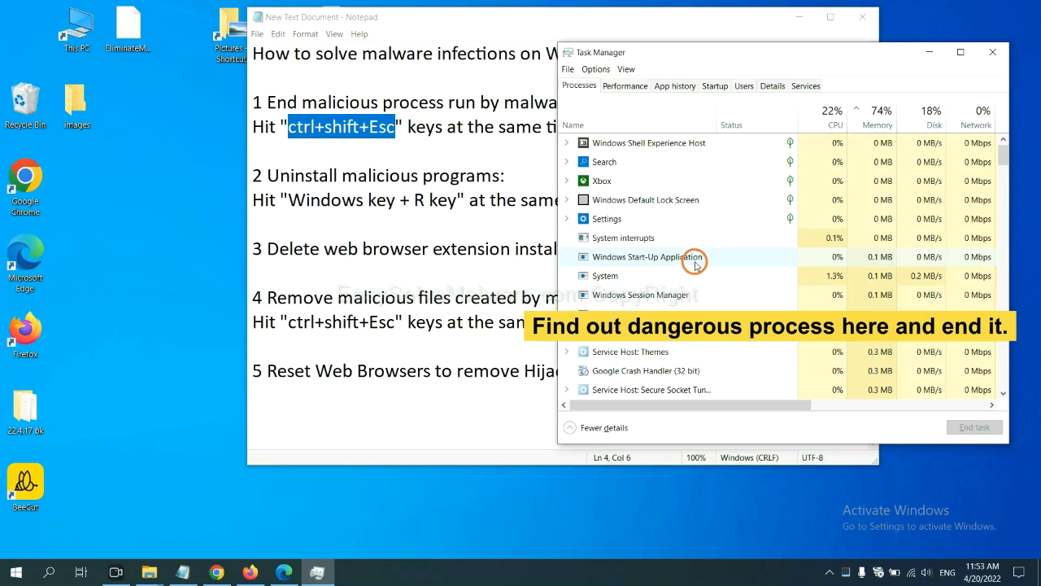
left_click(606, 275)
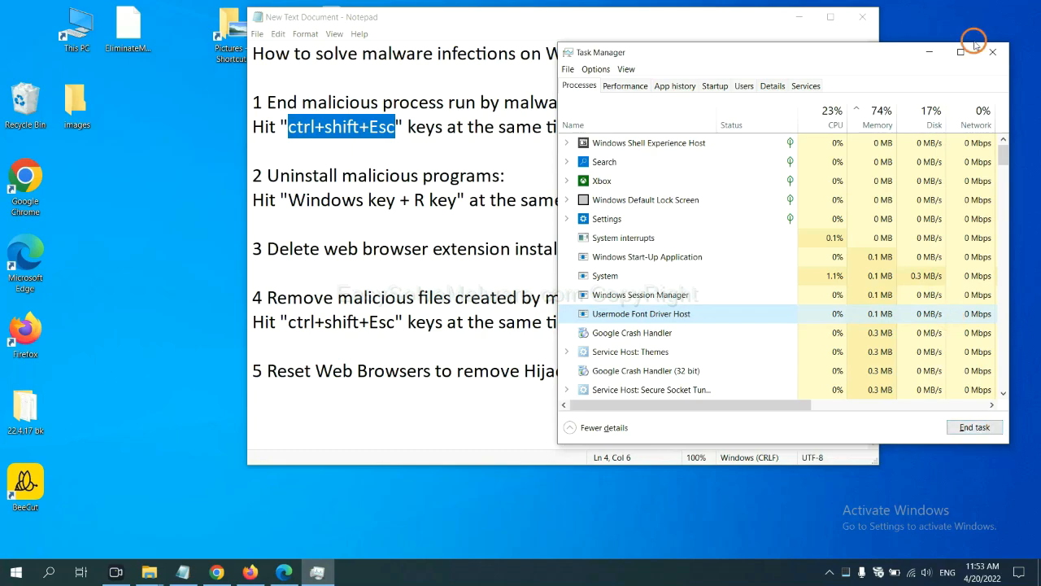
left_click(992, 52)
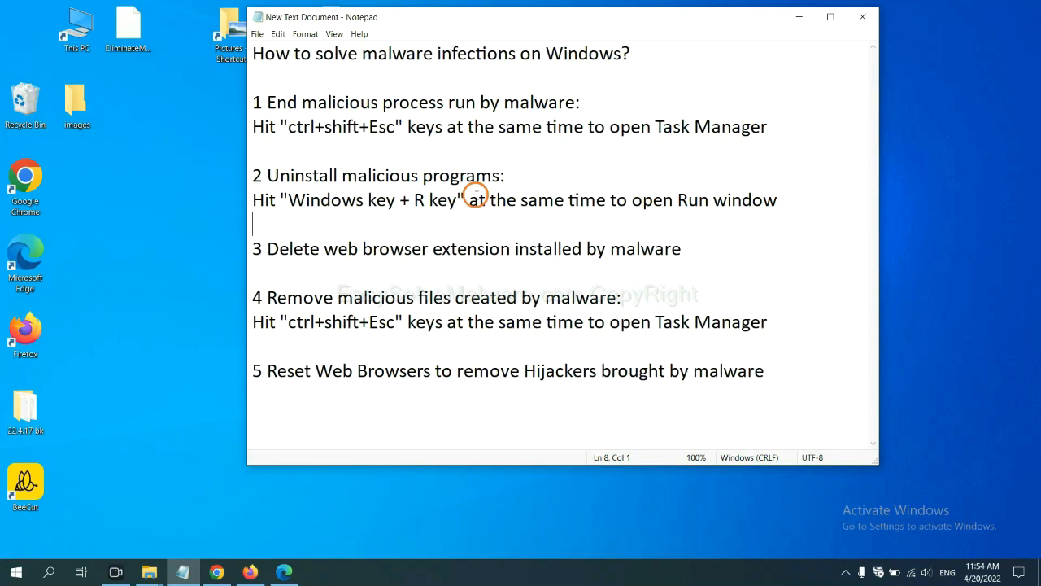
mouse_move(218, 202)
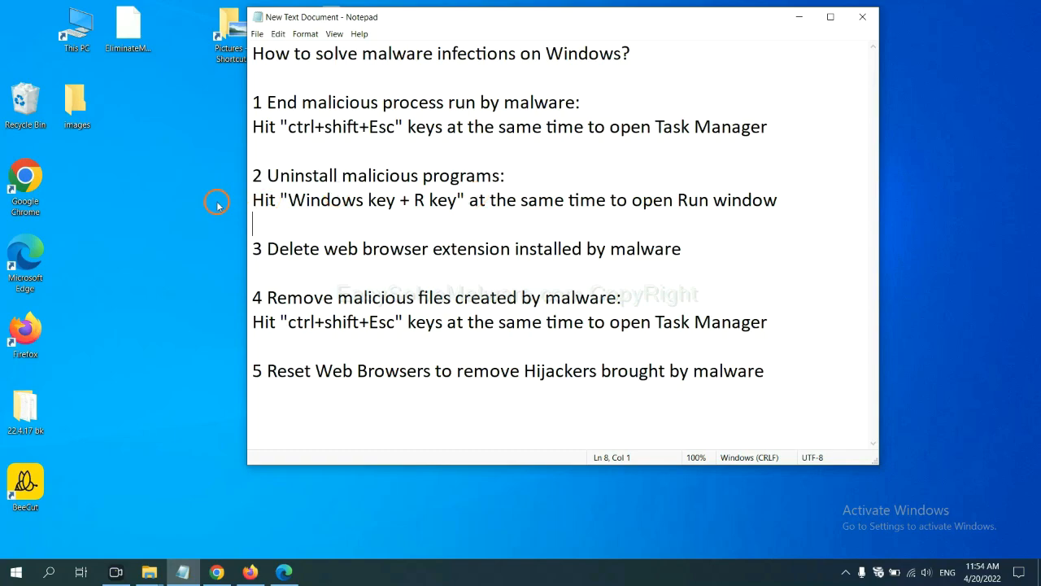
Launch Control Panel from the Run dialog with the 'control panel' command.
double_click(326, 200)
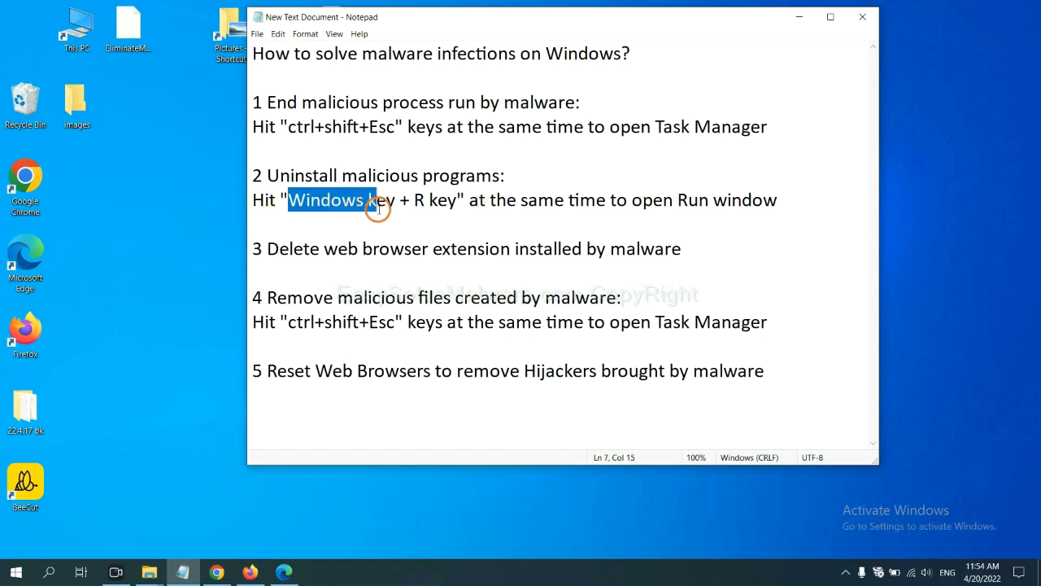
left_click_drag(371, 200, 459, 200)
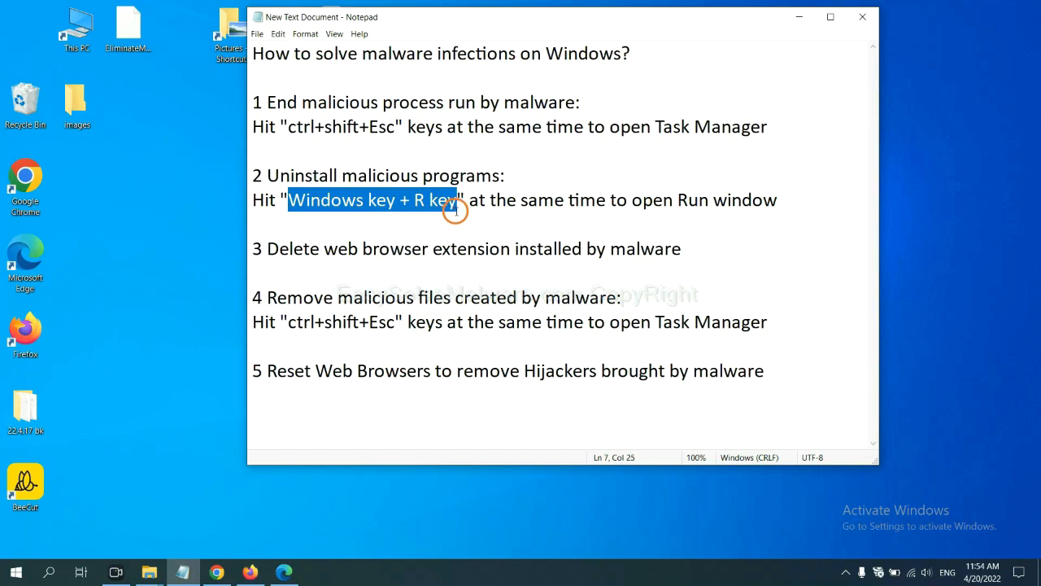
key("win+r")
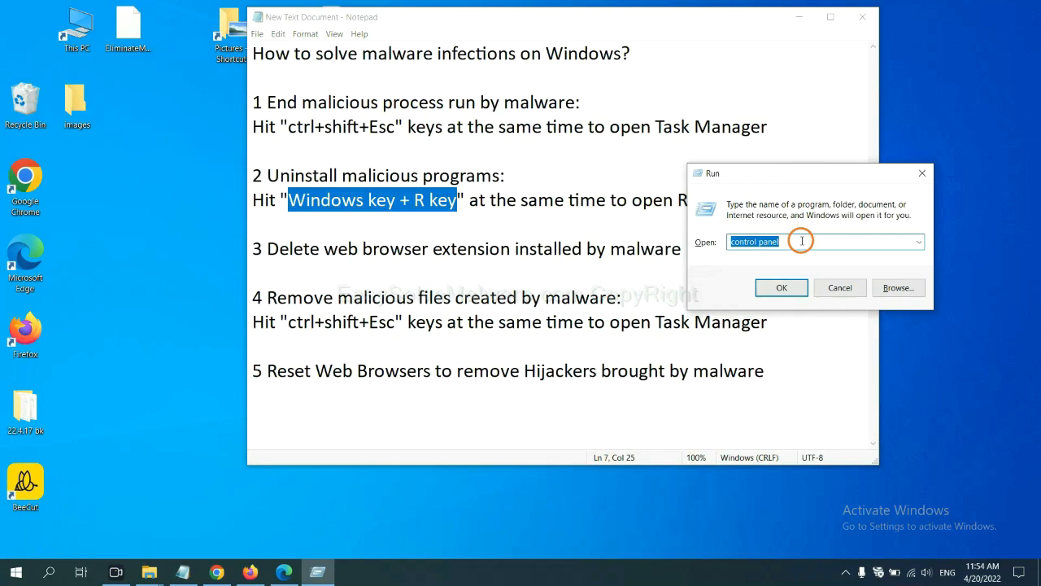
left_click(810, 241)
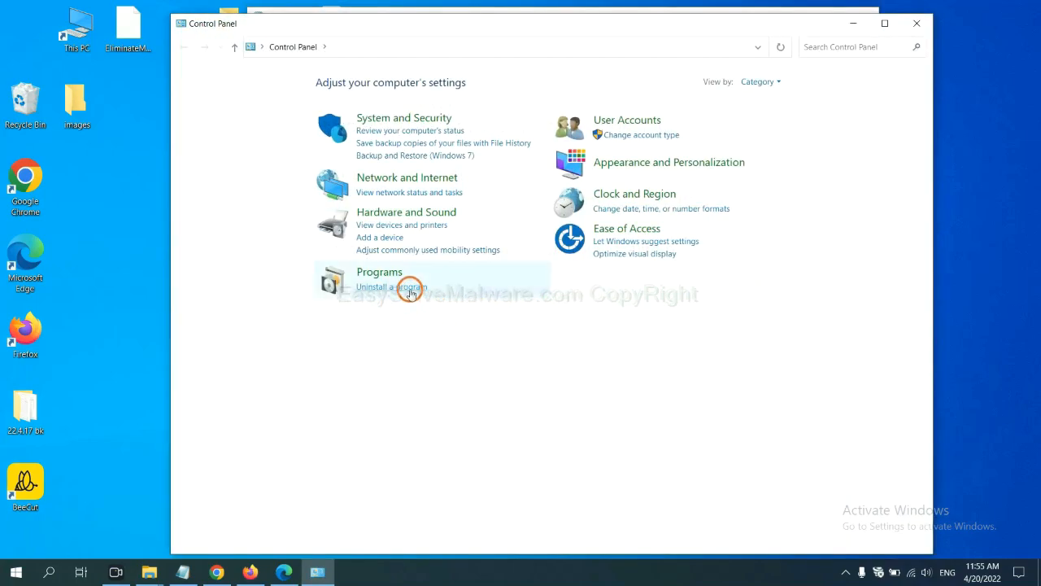
Show the installed-programs list via 'Uninstall a program' and select the suspicious program.
left_click(392, 287)
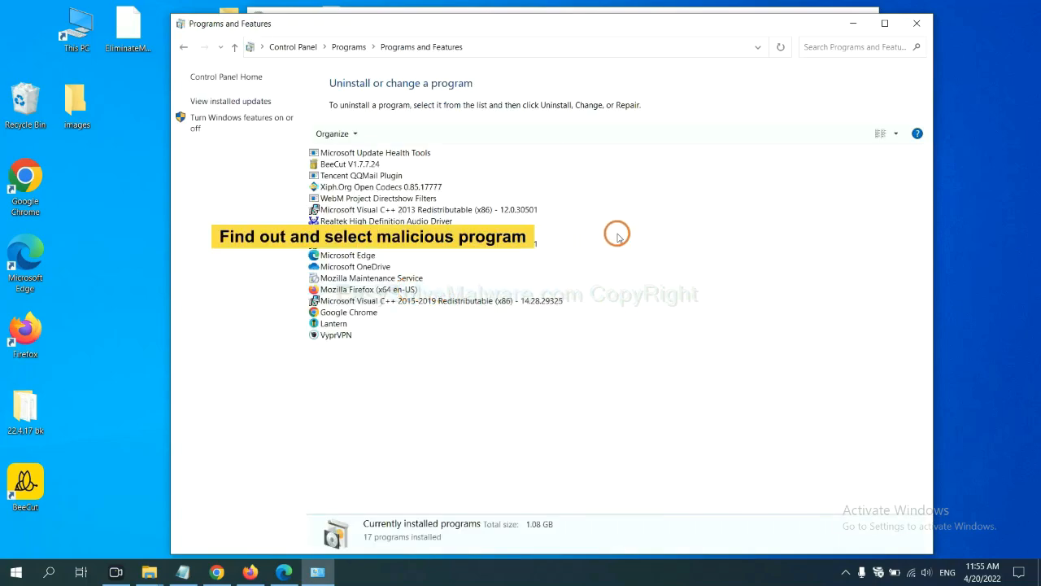
mouse_move(630, 221)
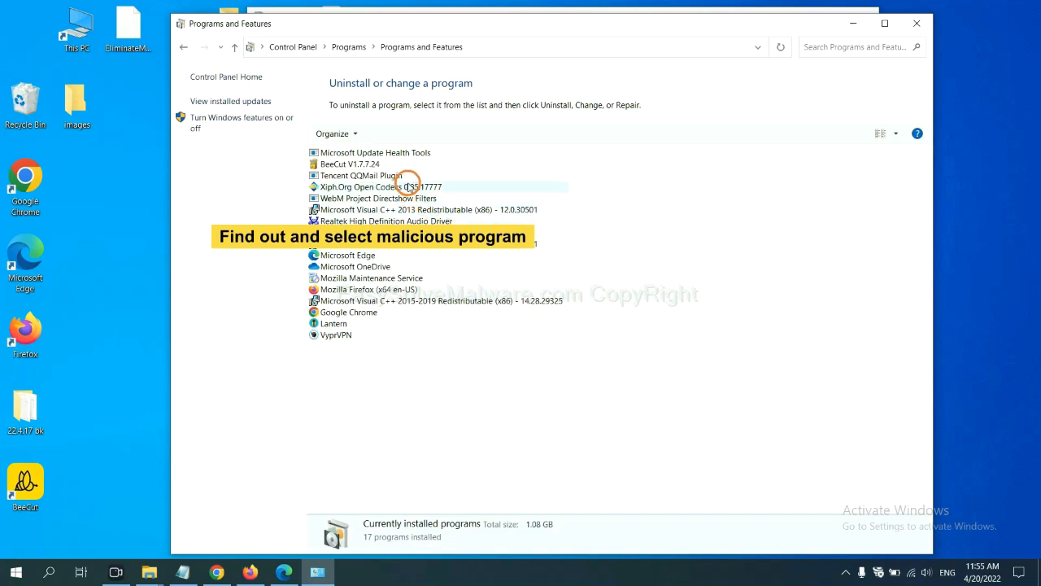
left_click(381, 185)
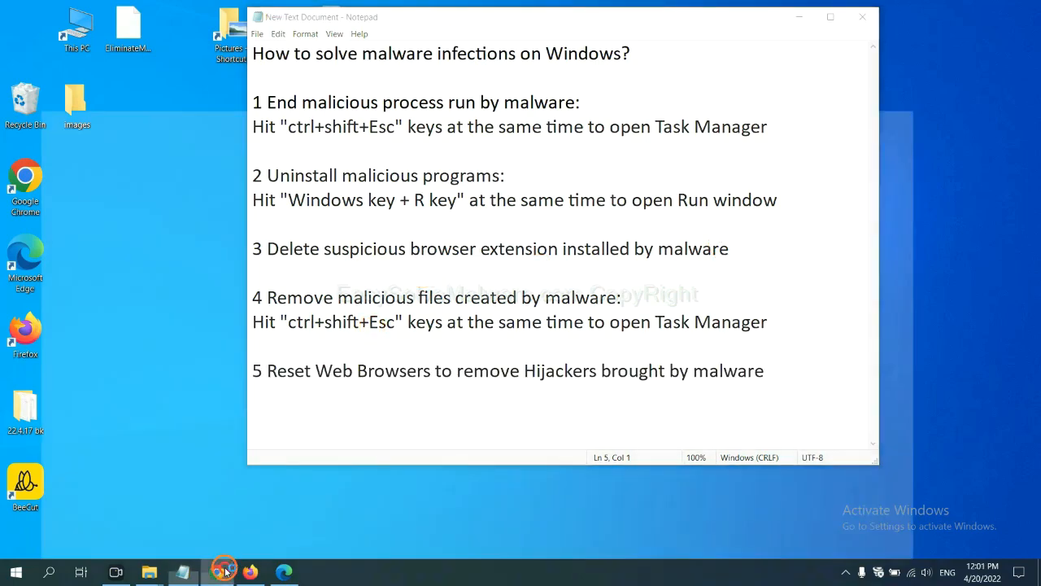
Show Chrome's Extensions page to review the installed Scroll To Top extension.
left_click(215, 573)
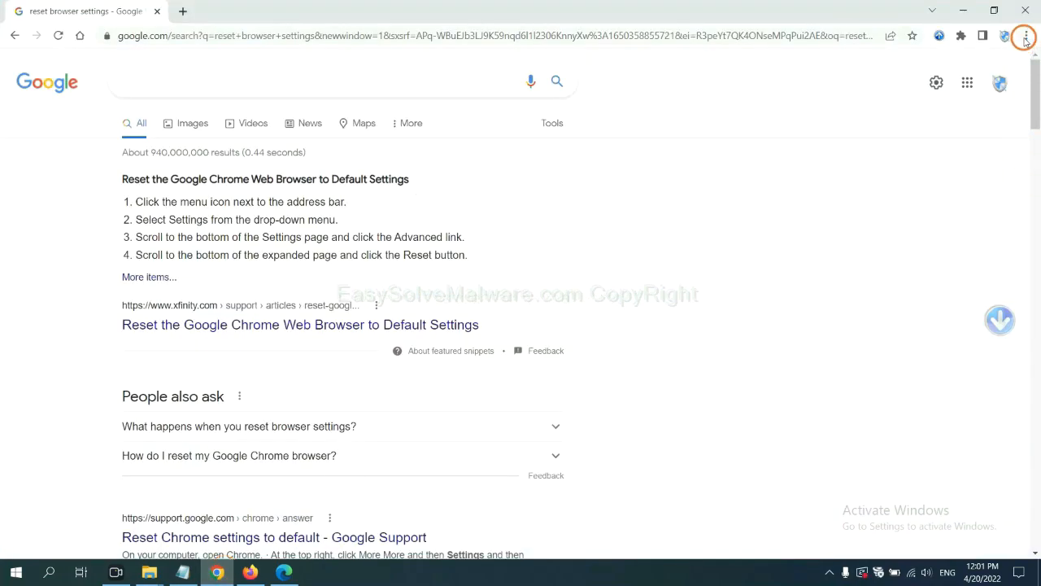
left_click(1025, 36)
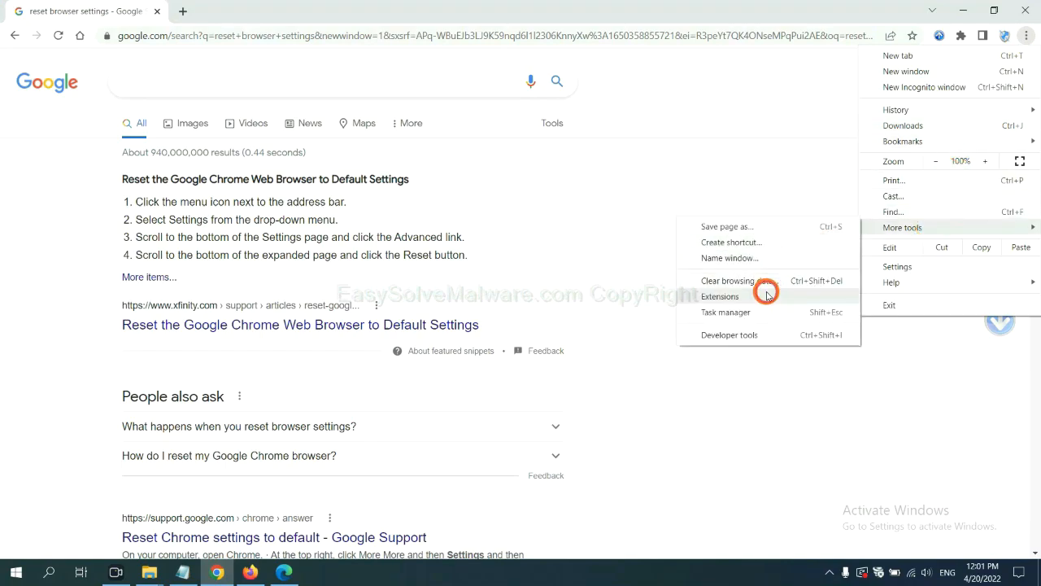
left_click(719, 296)
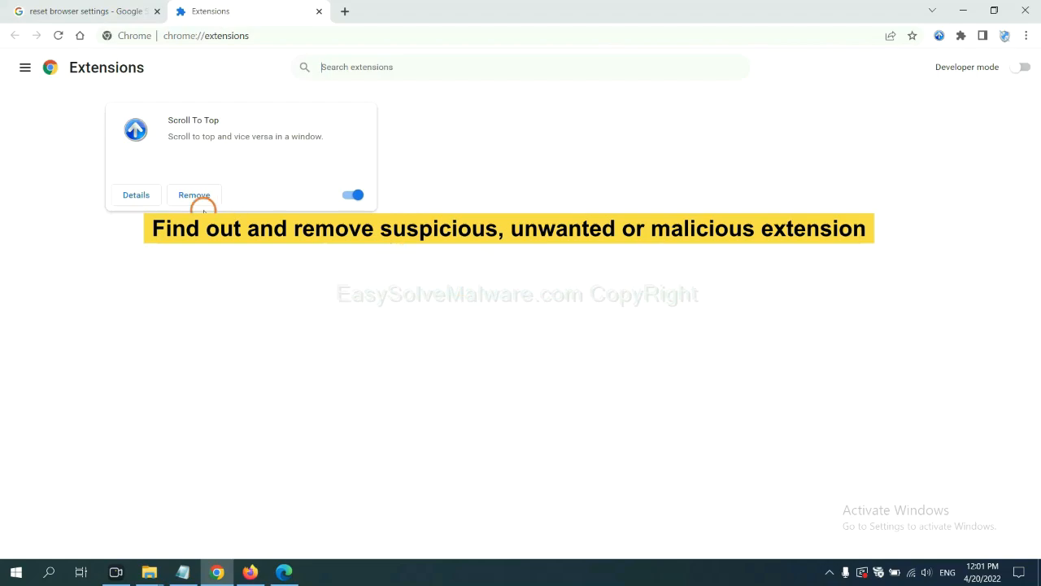
mouse_move(382, 400)
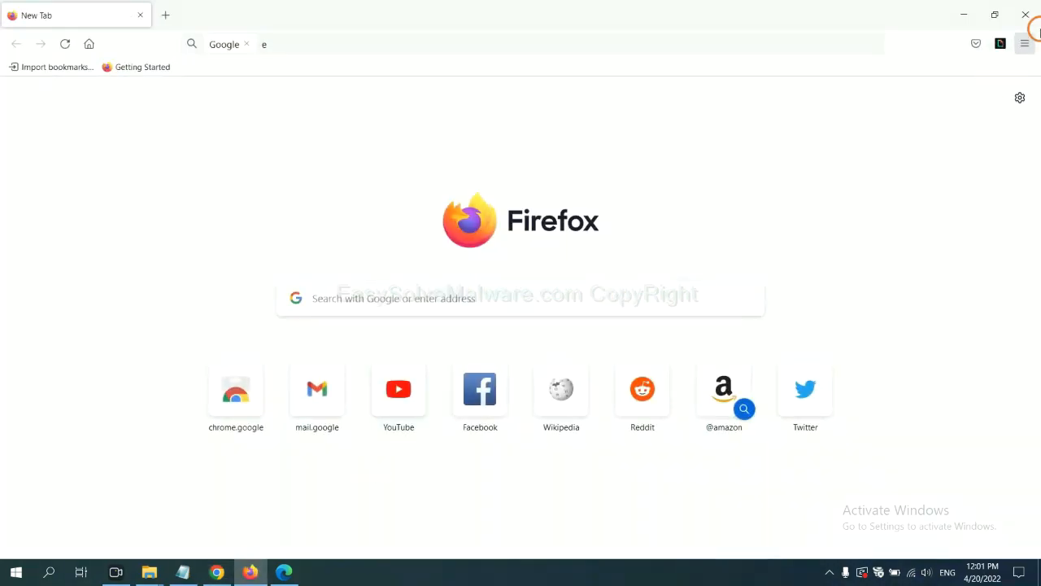
Show Firefox's Add-ons Manager with options for GIPHY for Firefox, then switch to Microsoft Edge.
left_click(1025, 44)
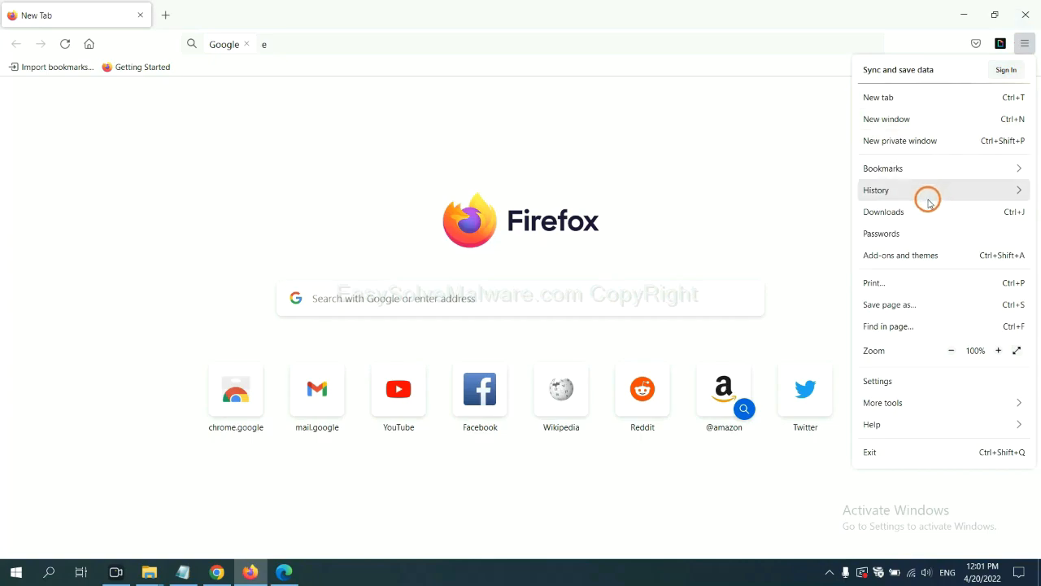
mouse_move(910, 254)
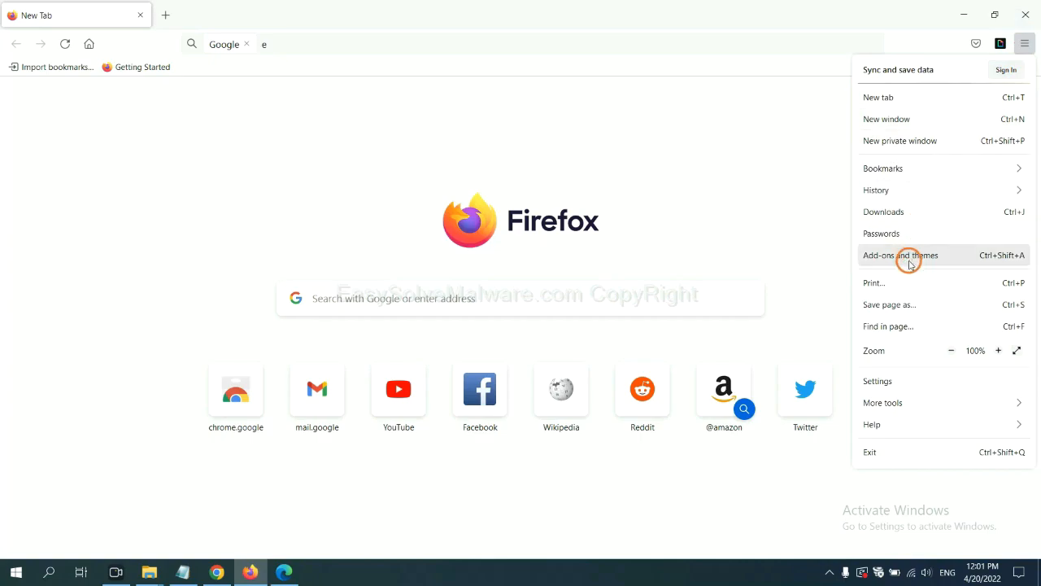
left_click(902, 253)
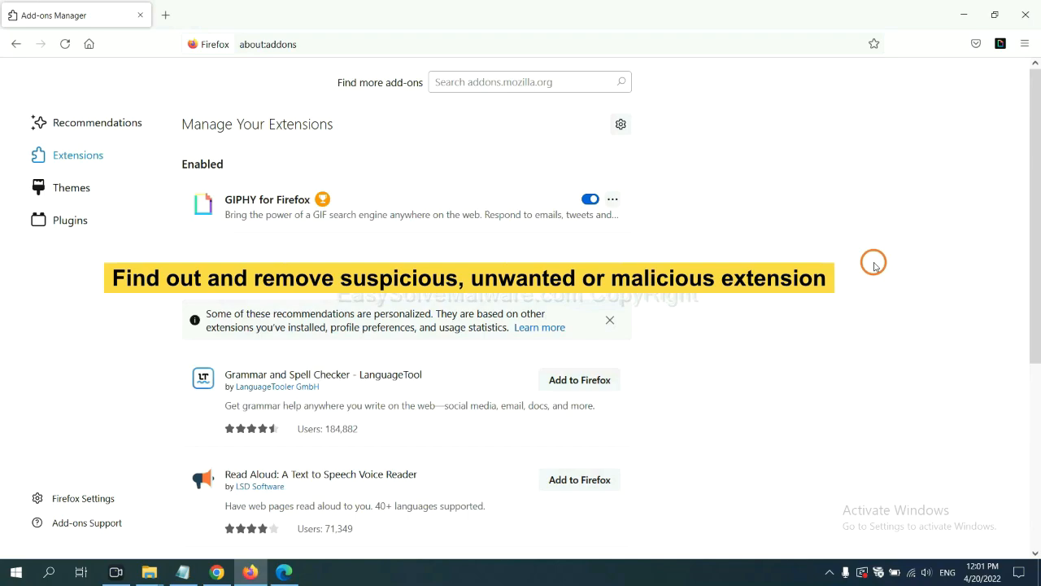
mouse_move(676, 234)
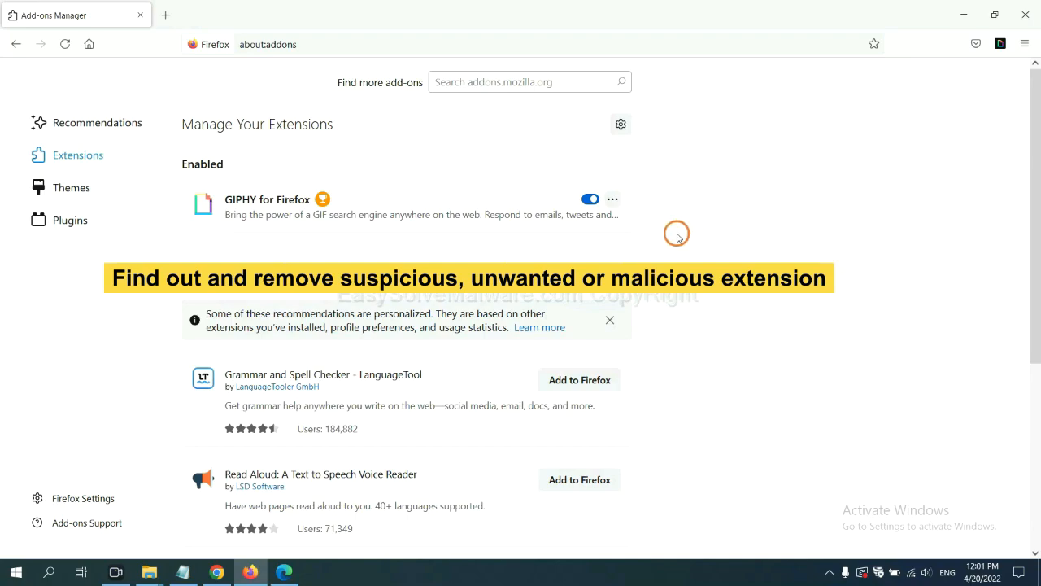
left_click(612, 199)
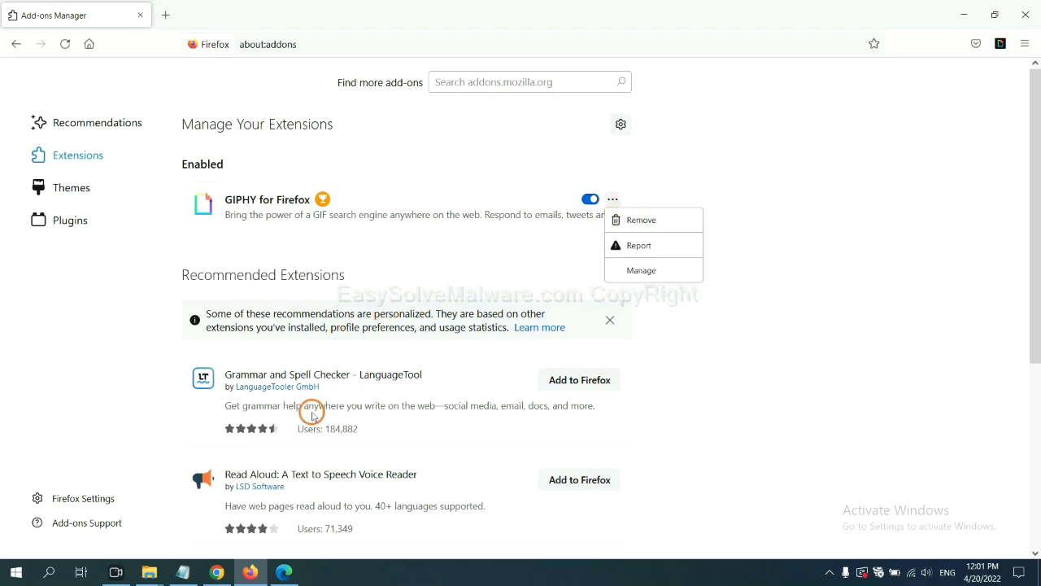
left_click(283, 573)
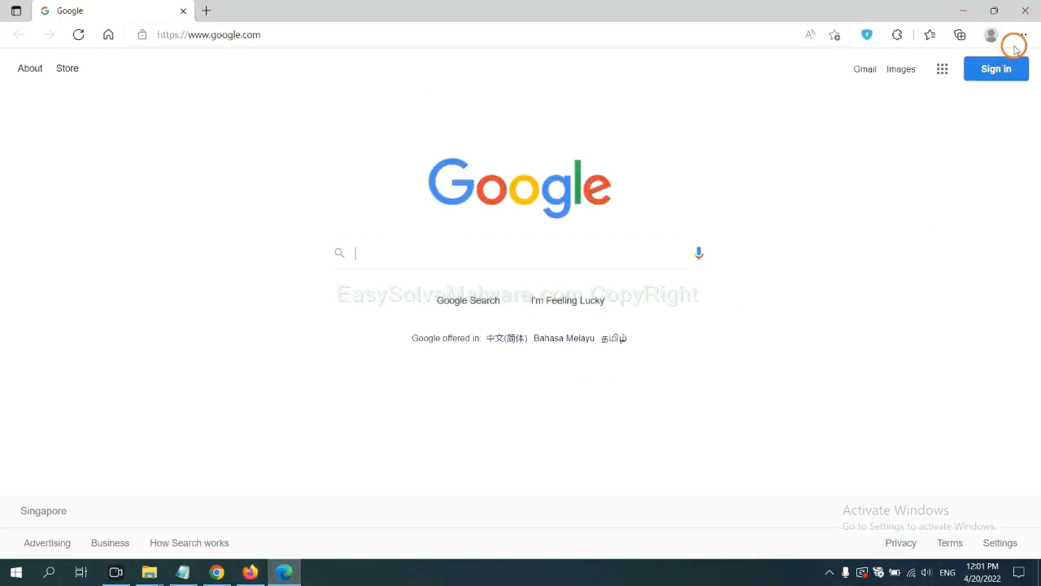
Show Edge's Manage Extensions page and remove the ArcVpn Free Fast VPN Proxy extension.
left_click(1018, 36)
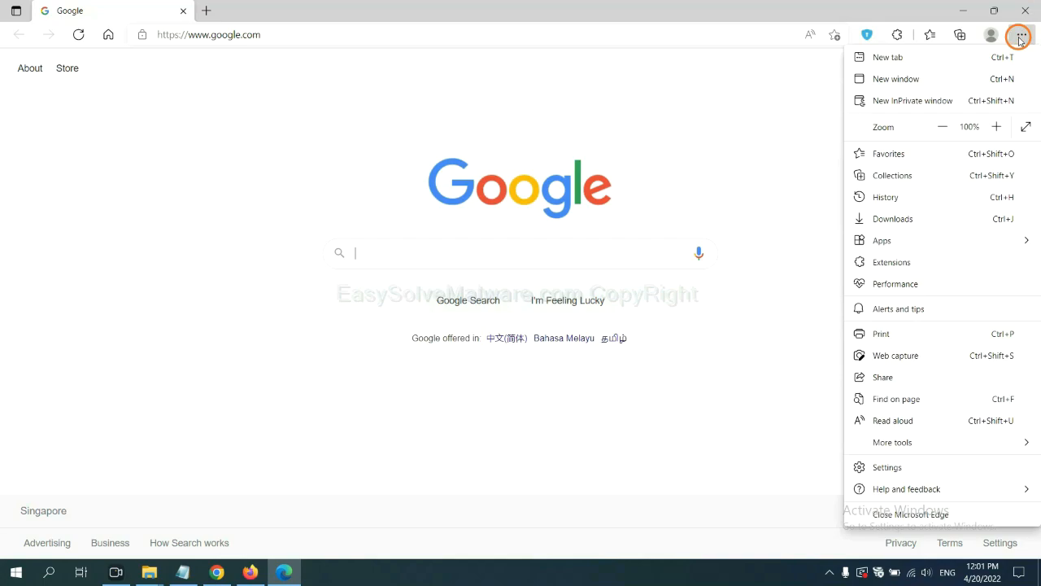
mouse_move(892, 260)
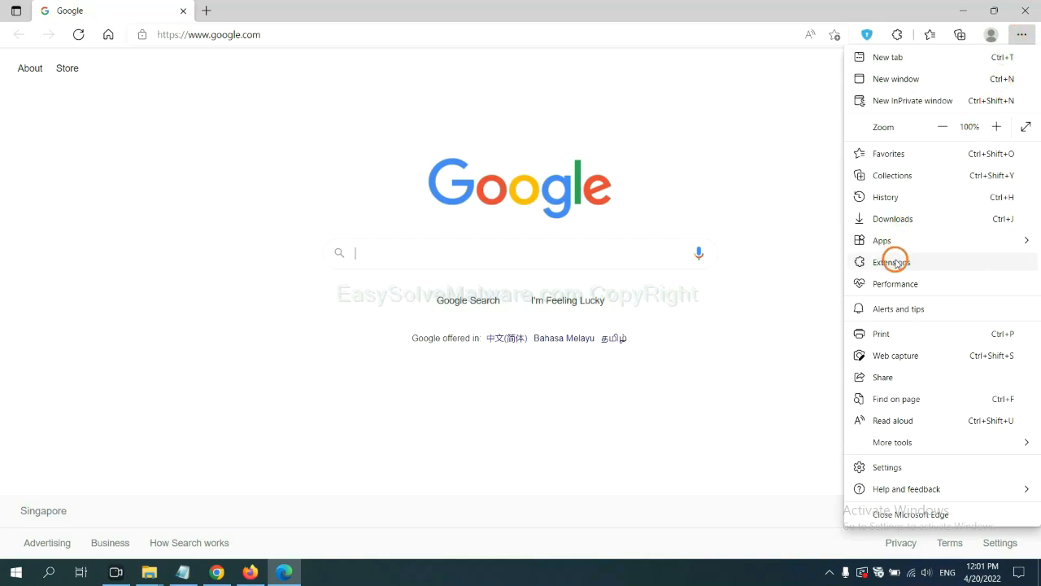
left_click(892, 260)
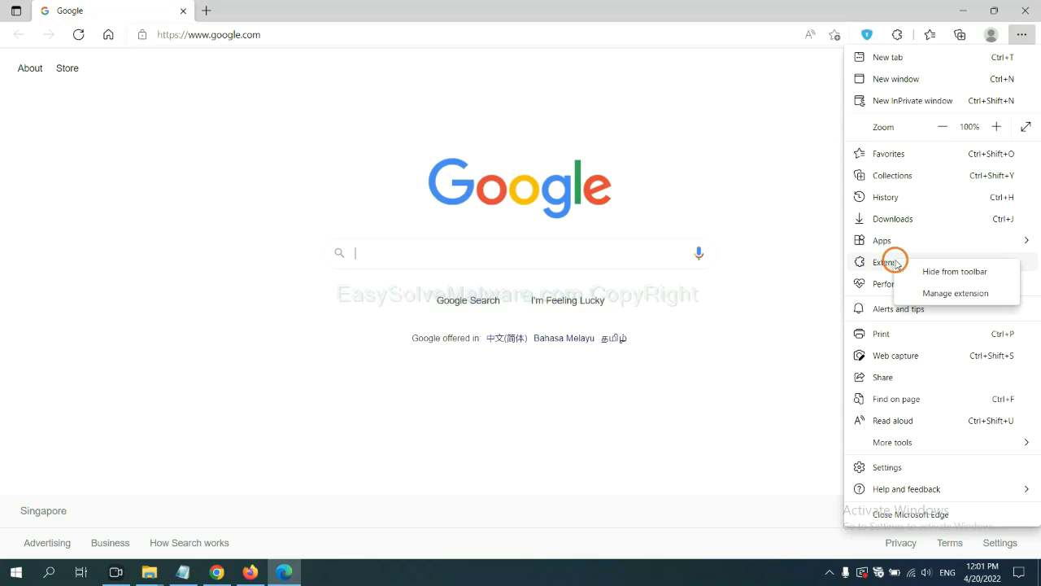
mouse_move(955, 292)
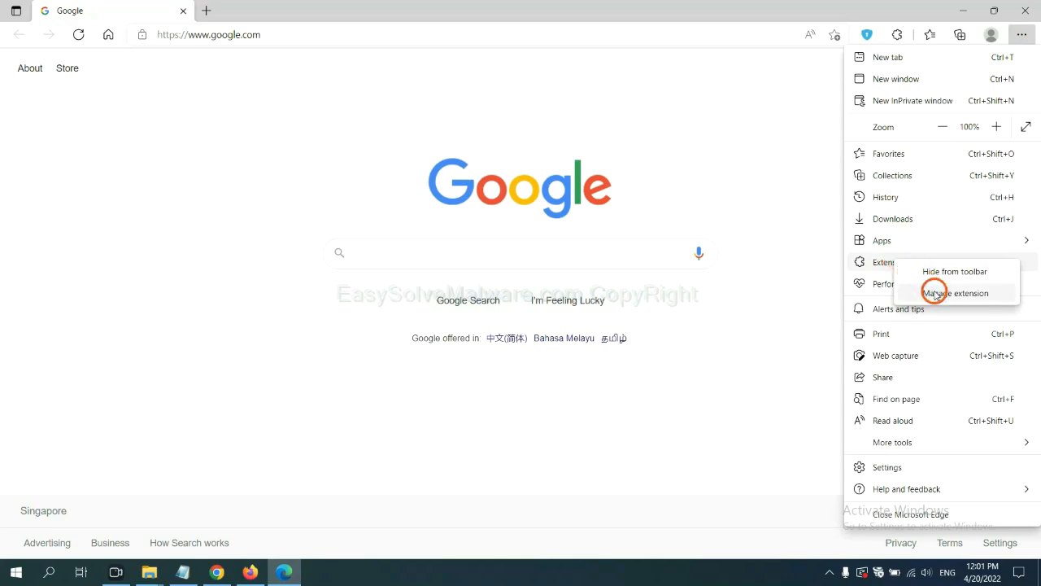
left_click(955, 293)
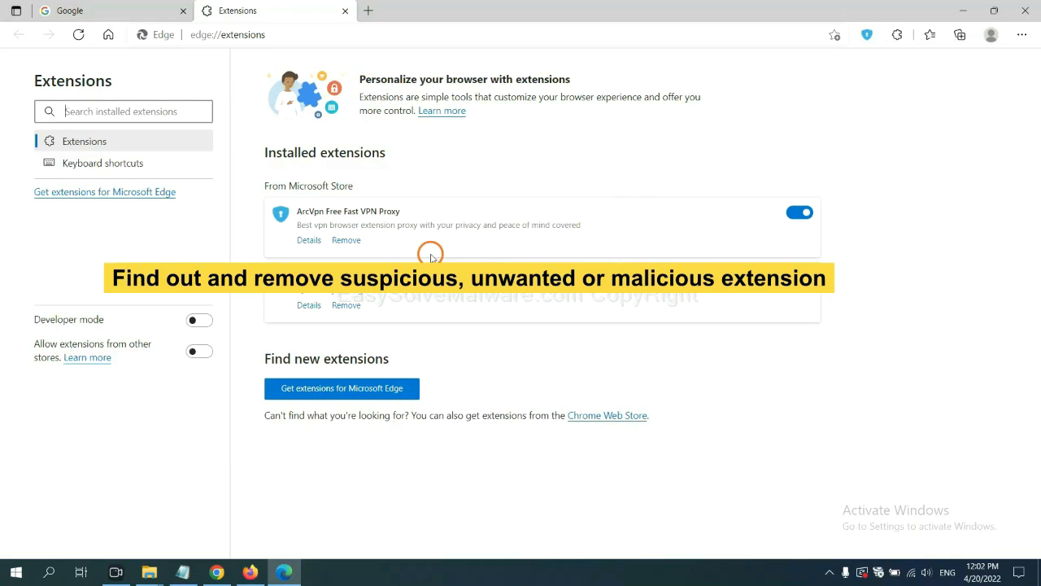
mouse_move(426, 248)
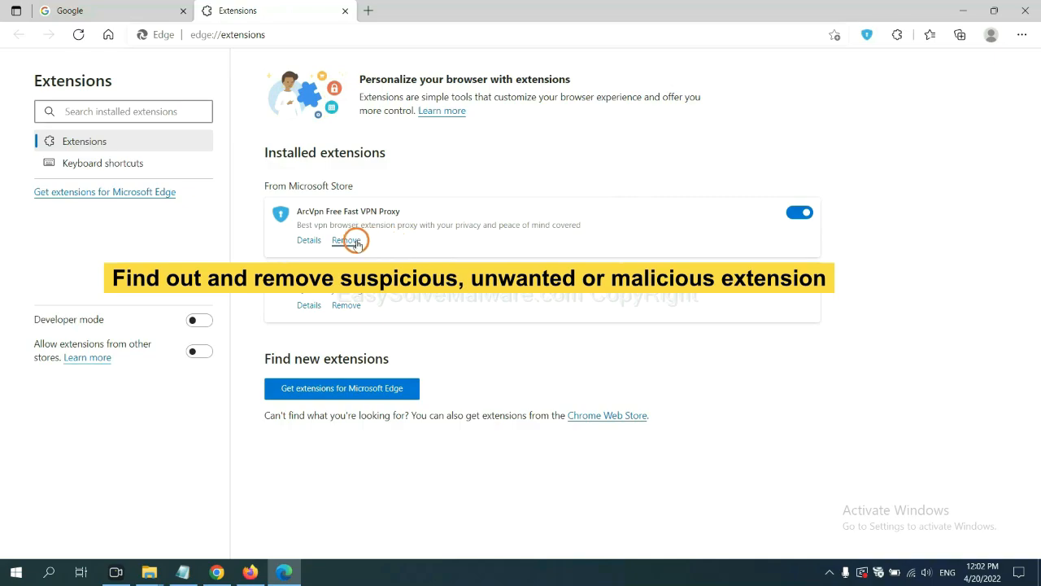
left_click(344, 239)
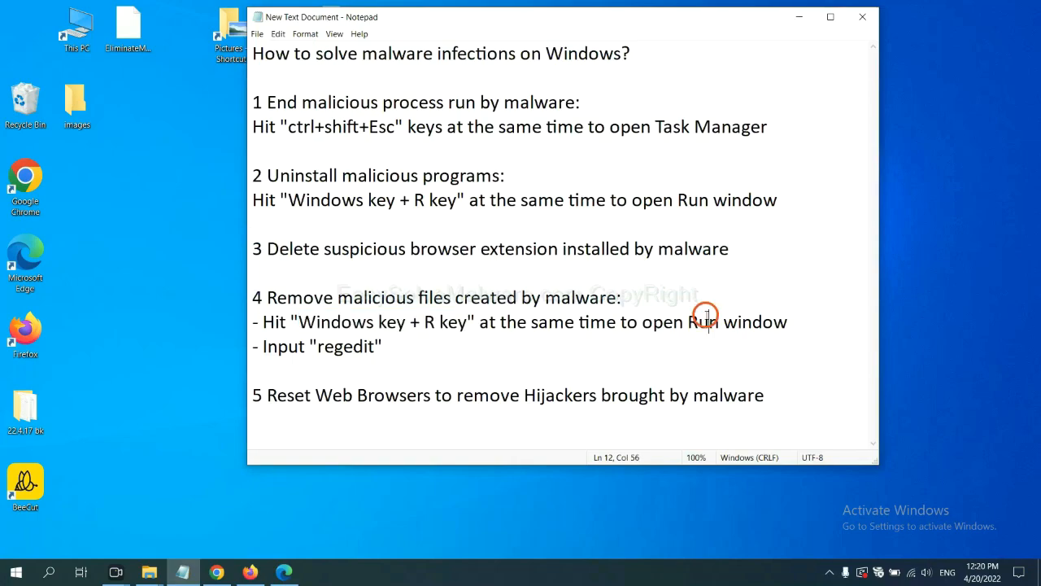
mouse_move(314, 329)
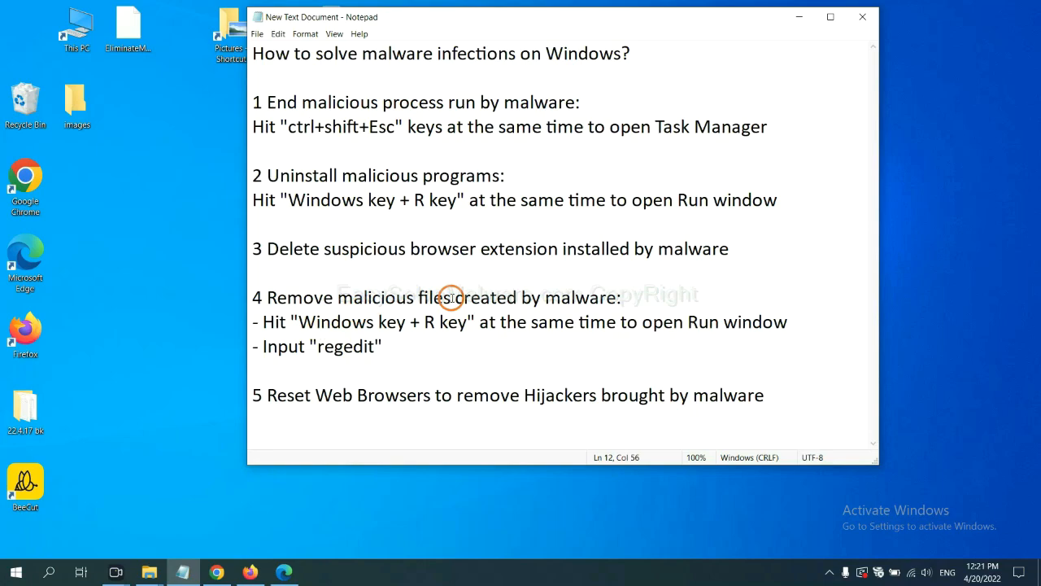
Follow the step 4 notes and launch Registry Editor from the Run dialog with regedit.
left_click(709, 323)
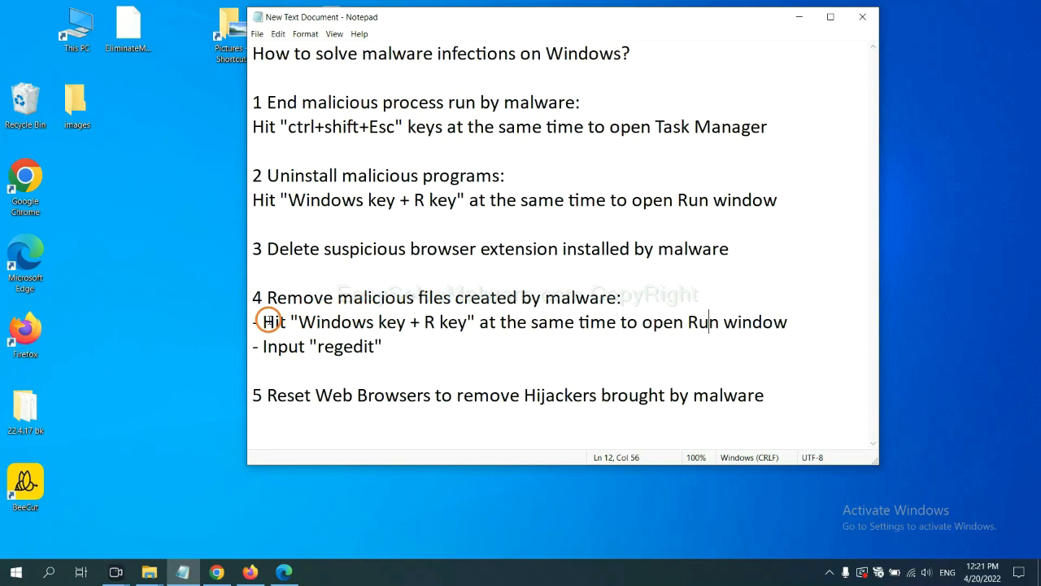
left_click_drag(264, 322, 382, 345)
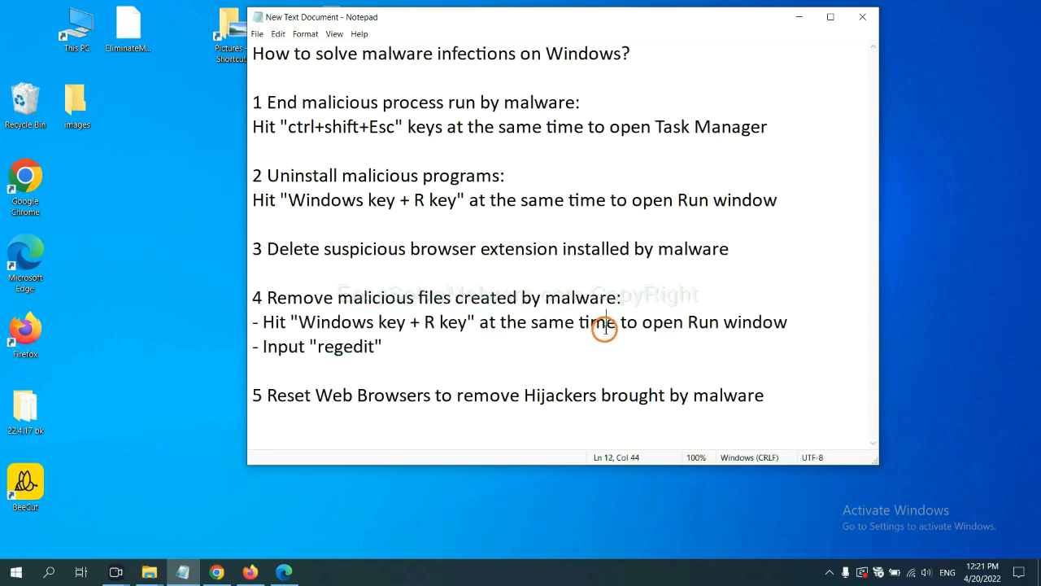
key("Win+r")
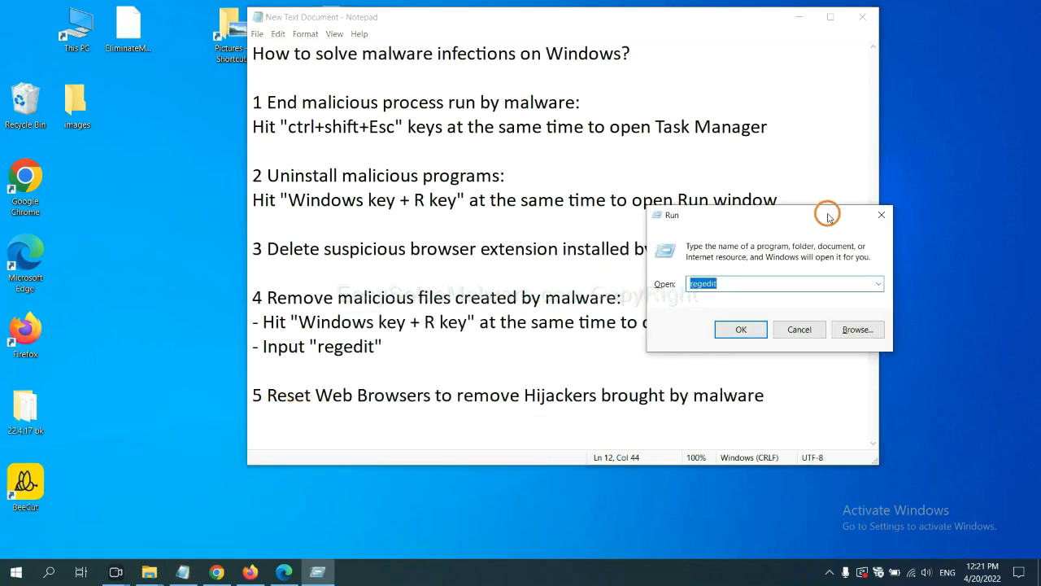
left_click(735, 283)
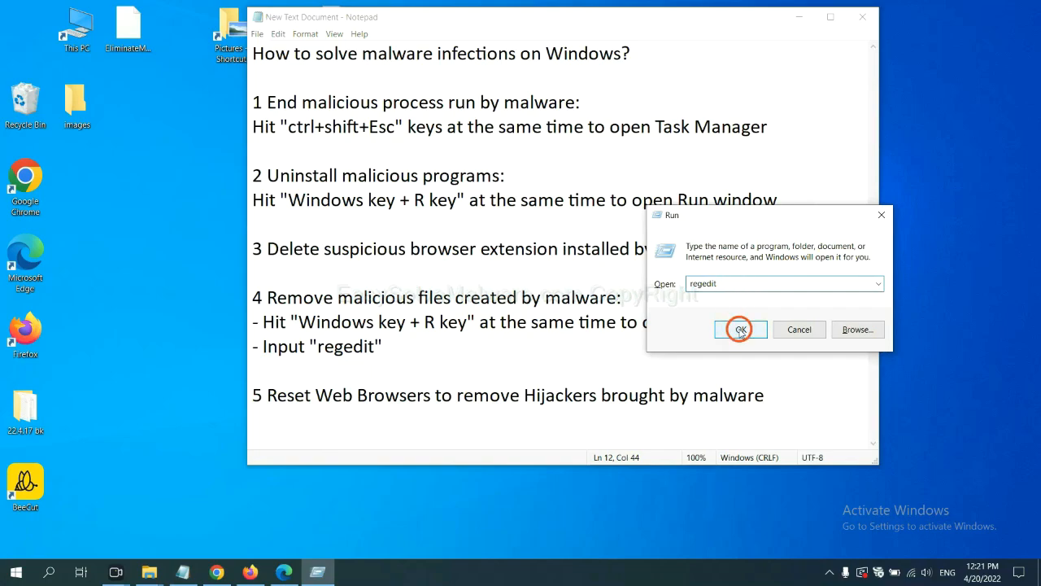
left_click(740, 328)
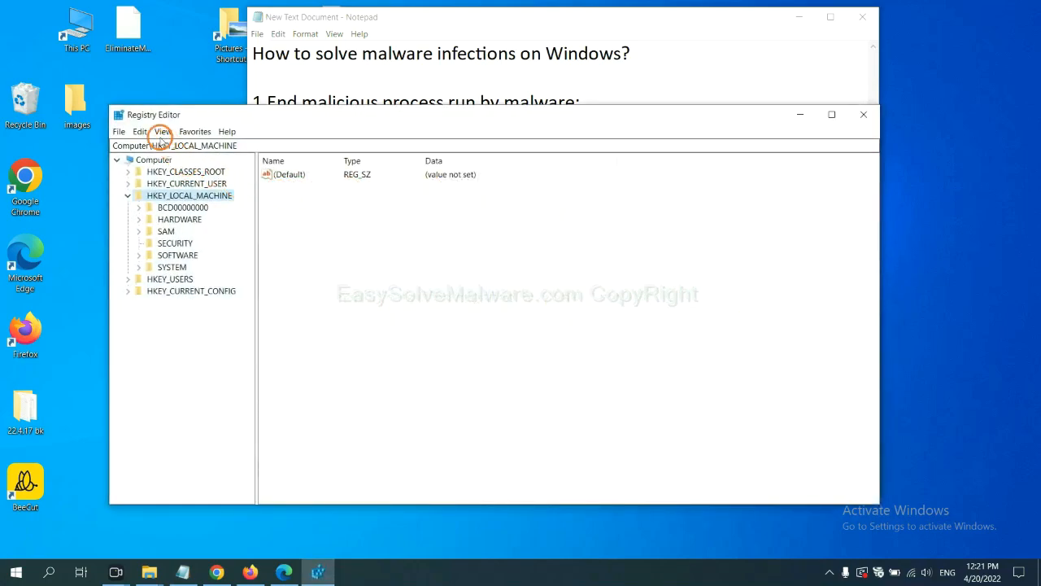
Search the registry via Edit > Find for 'Input the name of malware'.
left_click(140, 130)
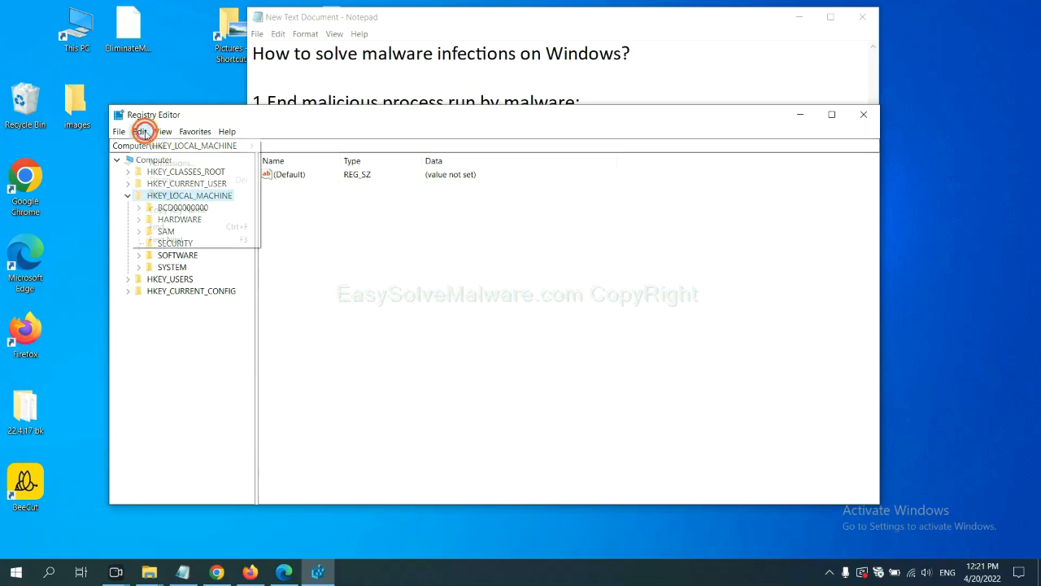
left_click(140, 131)
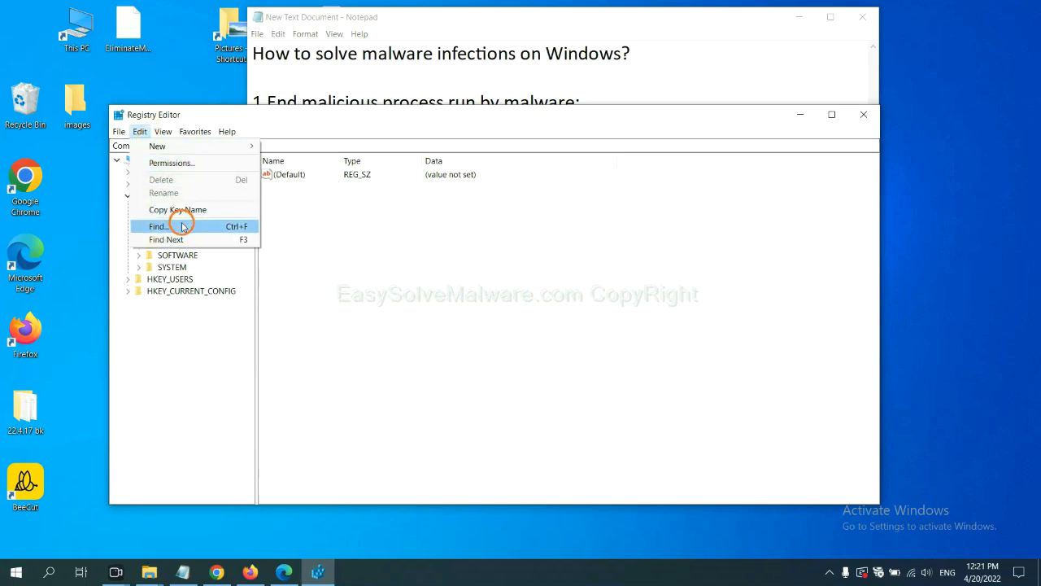
left_click(156, 226)
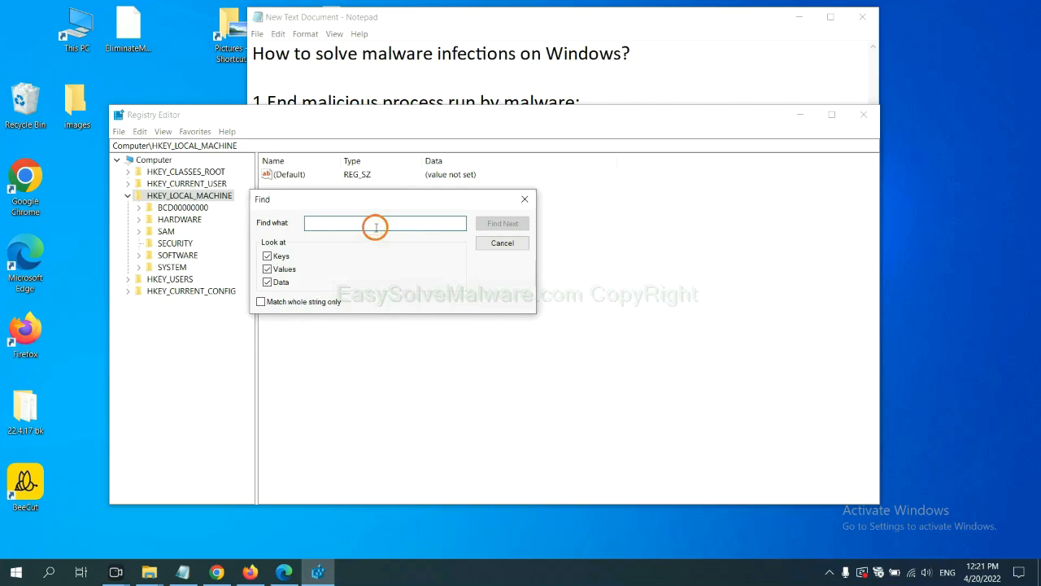
type("Input the name of malware")
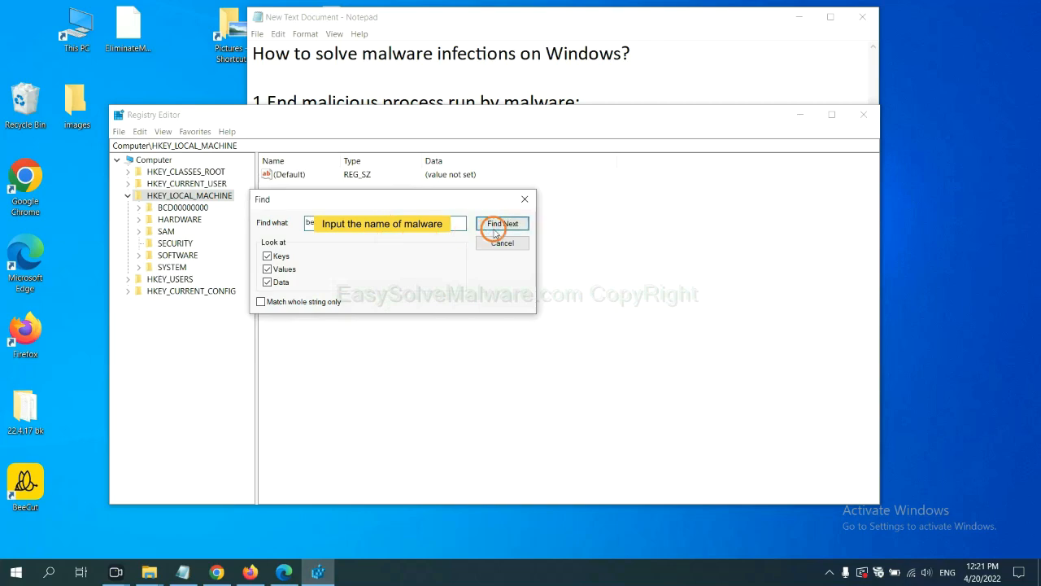
left_click(501, 223)
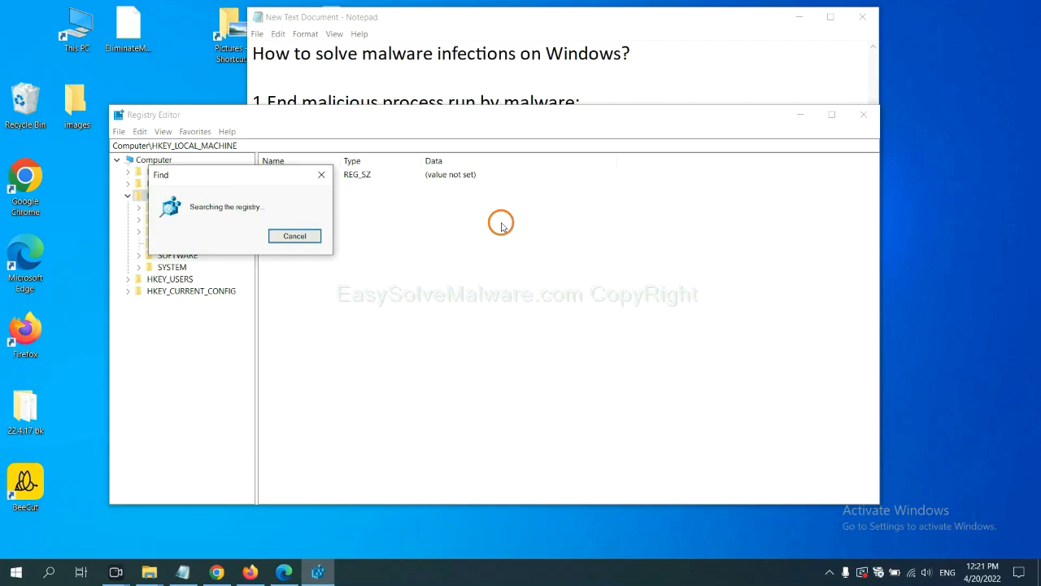
mouse_move(273, 174)
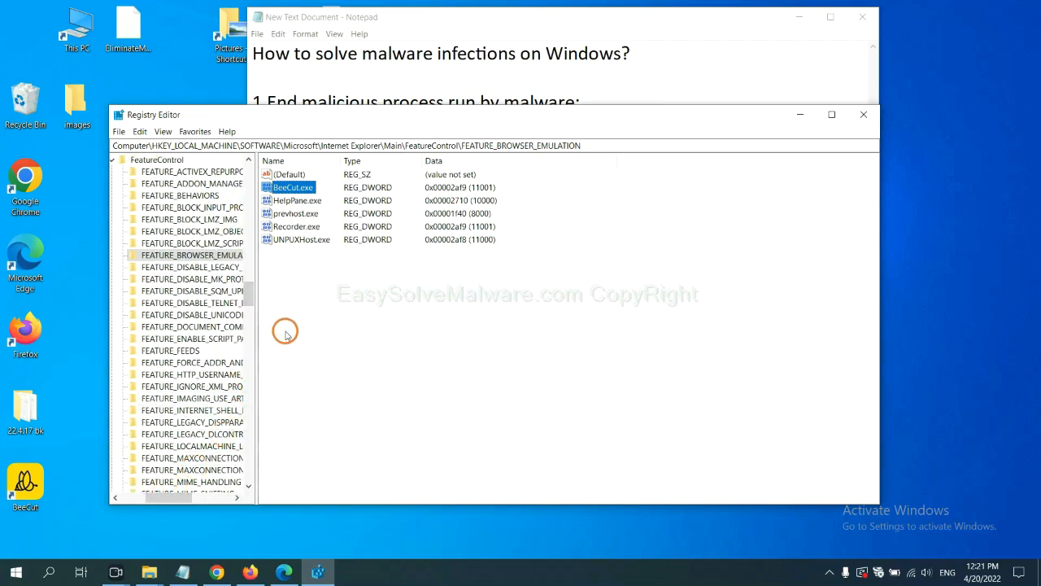
mouse_move(278, 313)
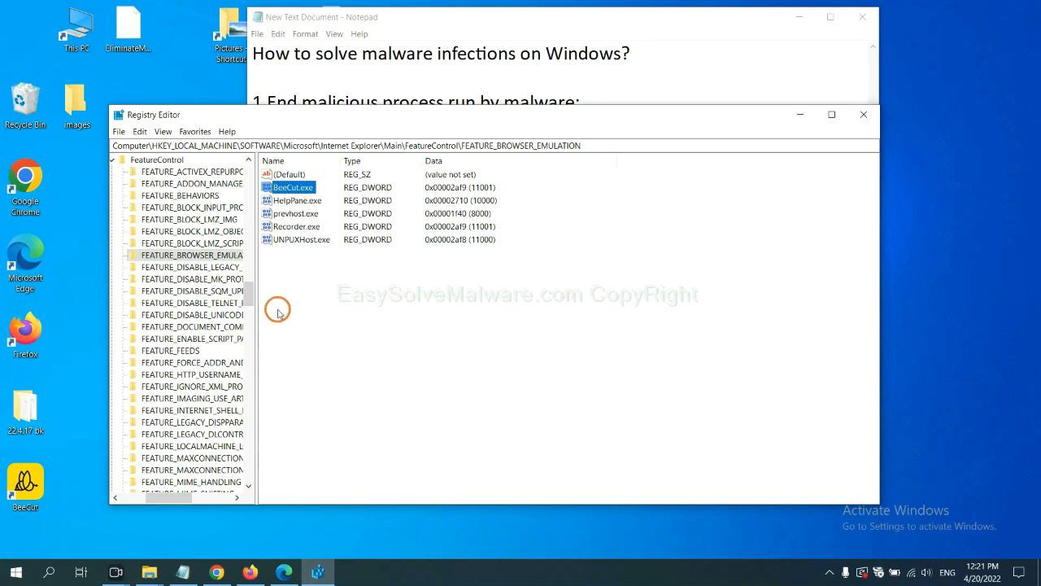
Bring up the actions menu for the BeeCut.exe value in FEATURE_BROWSER_EMULATION.
right_click(192, 254)
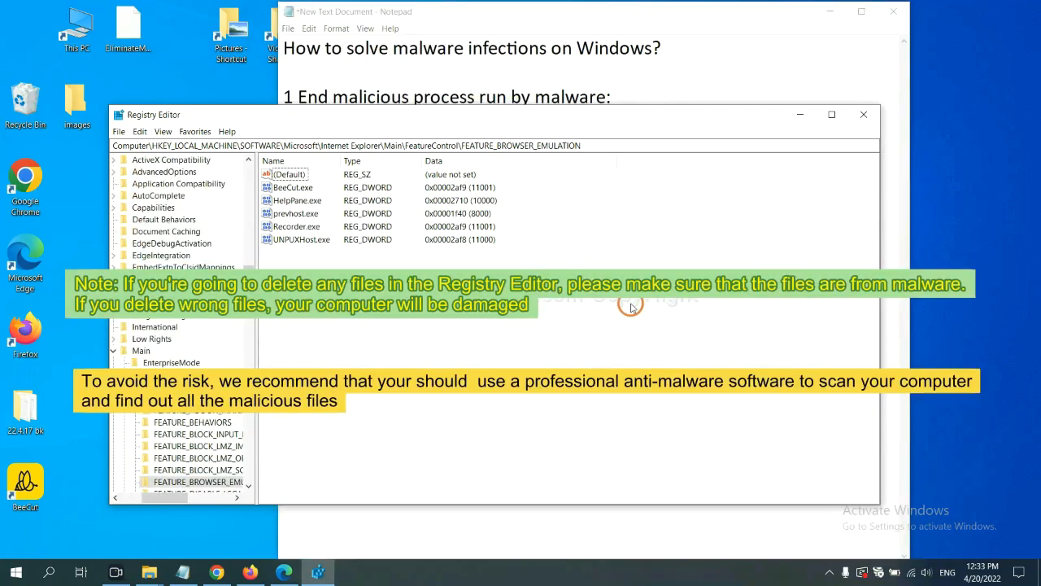
mouse_move(497, 329)
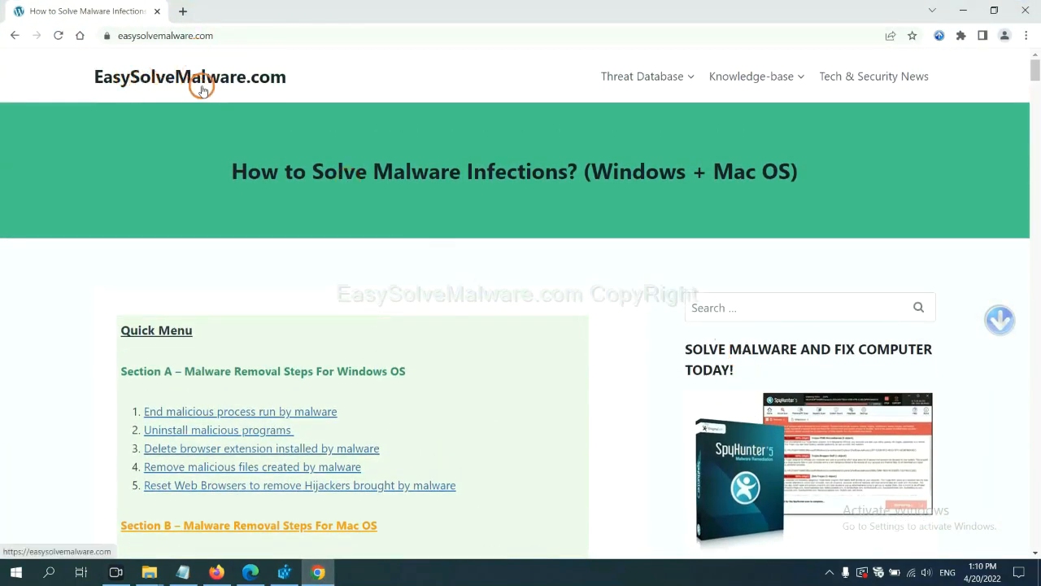
scroll("down", 3)
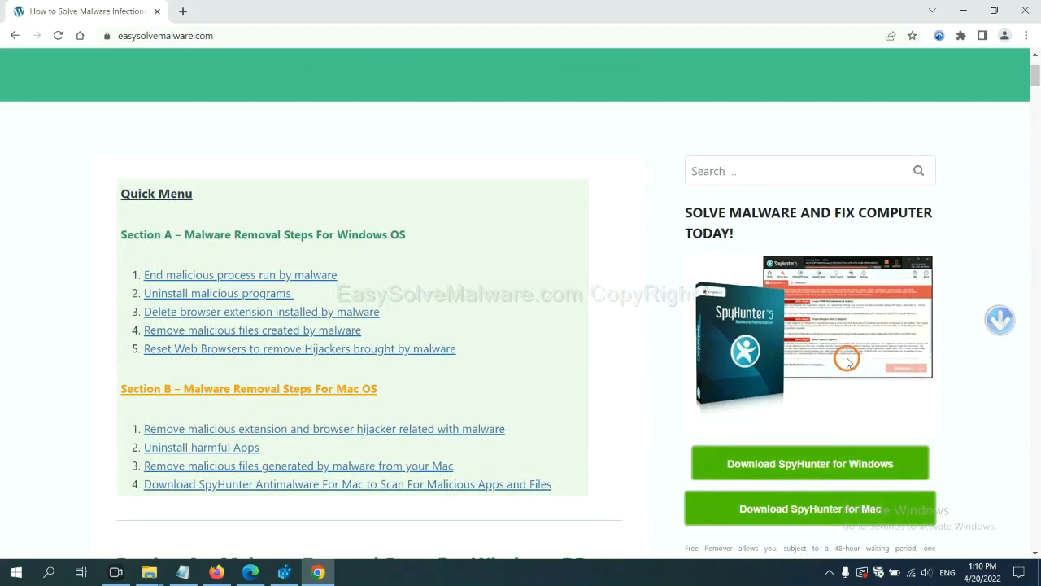
scroll("down", 3)
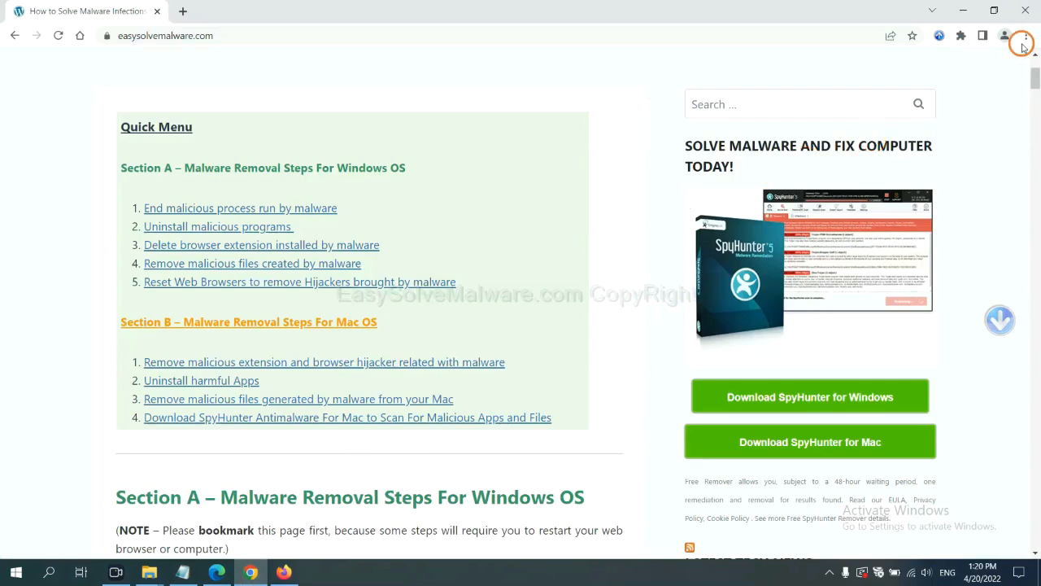
Search Chrome's settings for 'reset' to reach the restore-defaults prompt, then bring Firefox forward.
left_click(1025, 36)
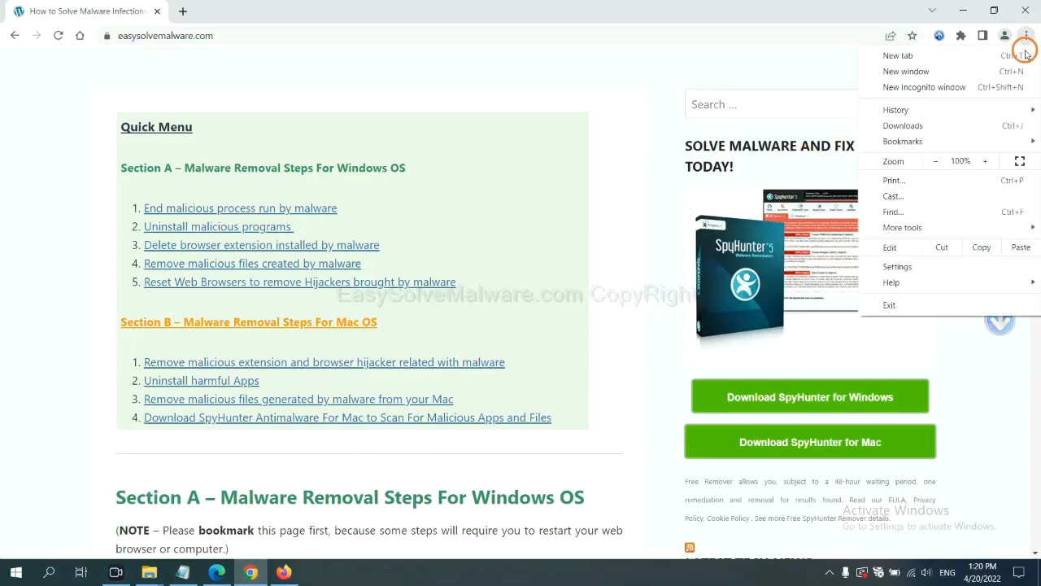
left_click(898, 267)
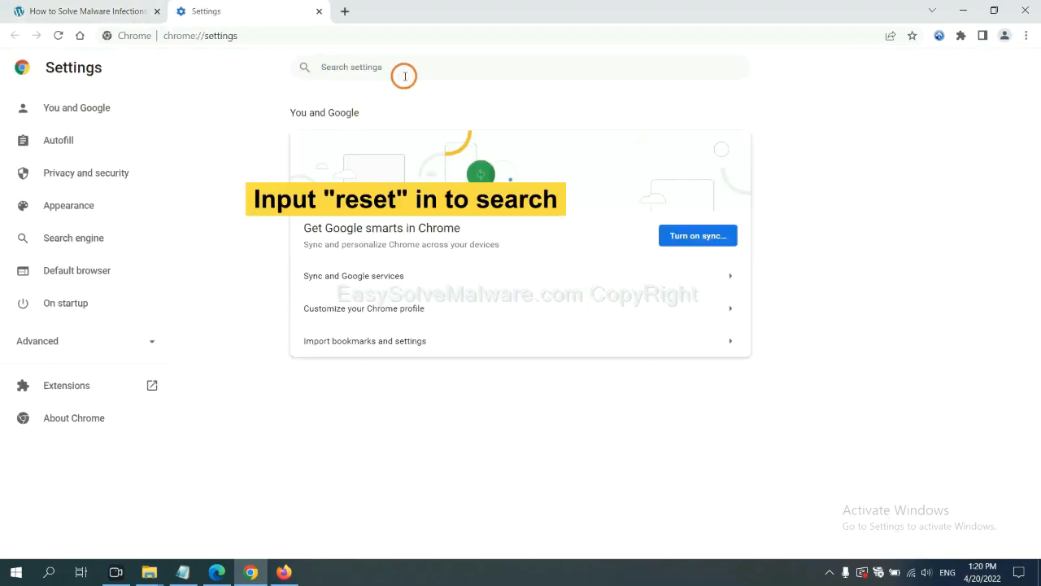
type("reset")
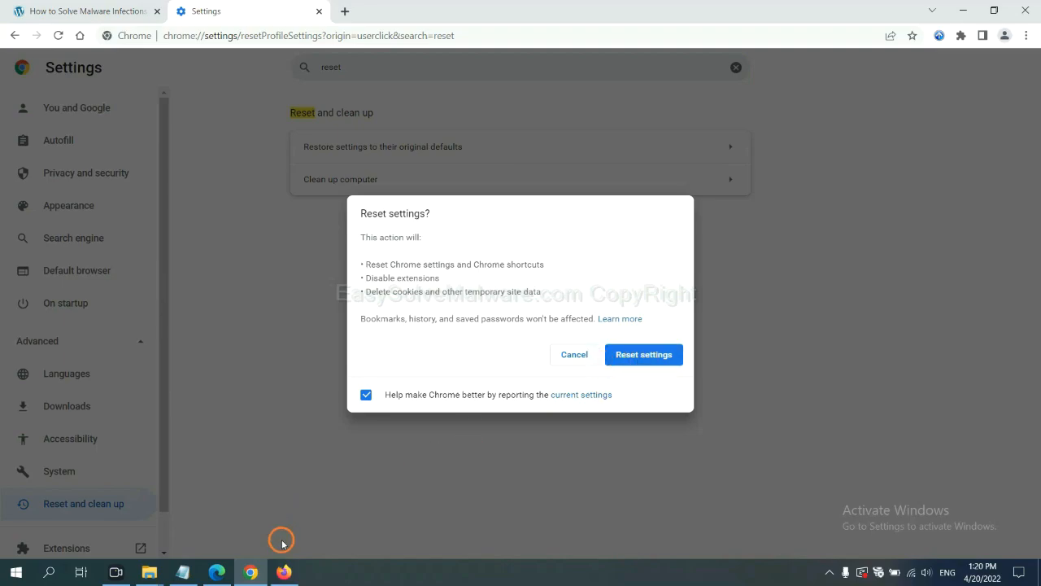
left_click(283, 572)
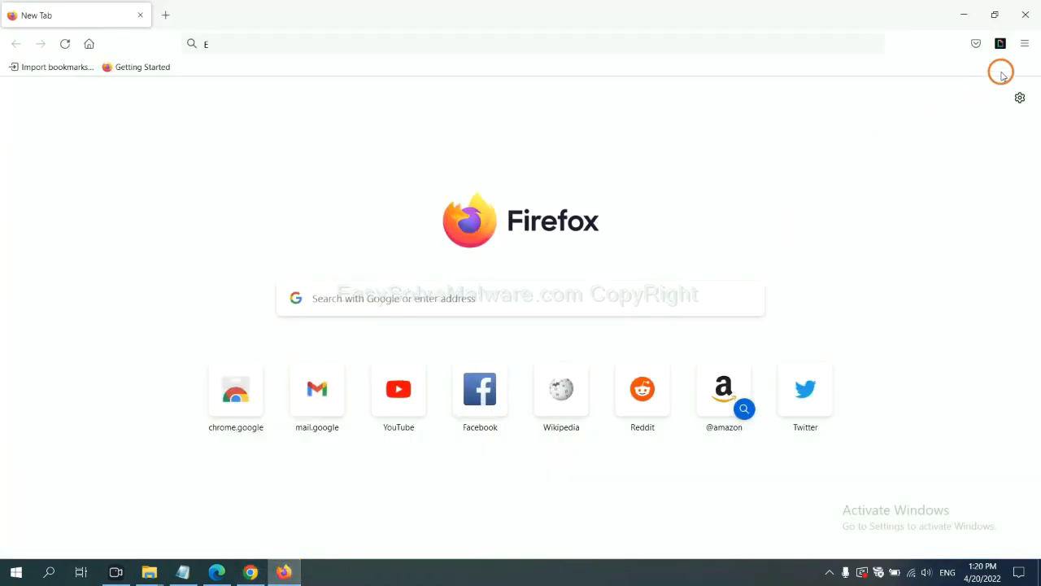
Reach Firefox's Troubleshooting Information via Help and start Refresh Firefox.
left_click(1025, 44)
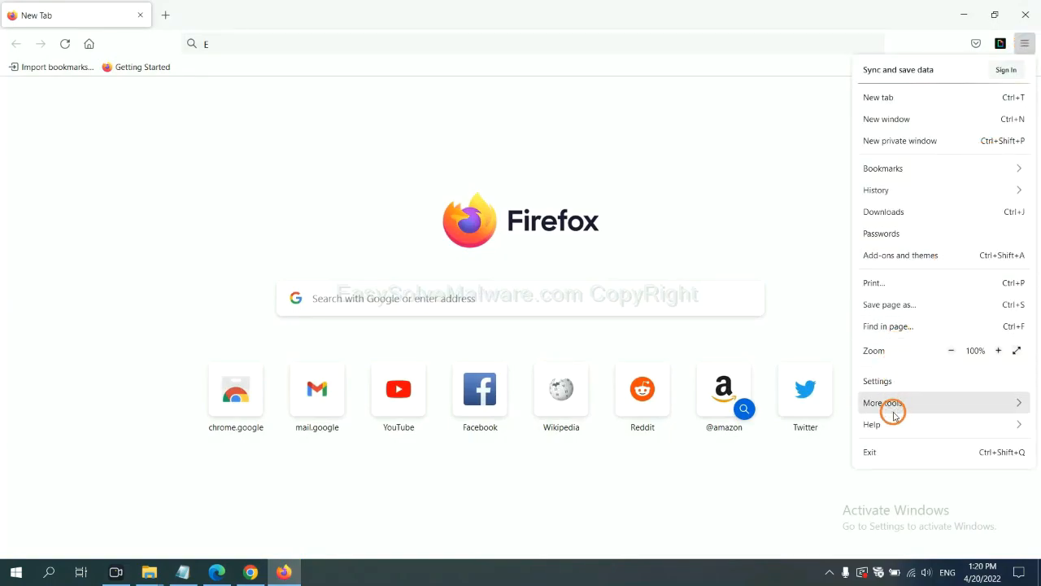
left_click(872, 423)
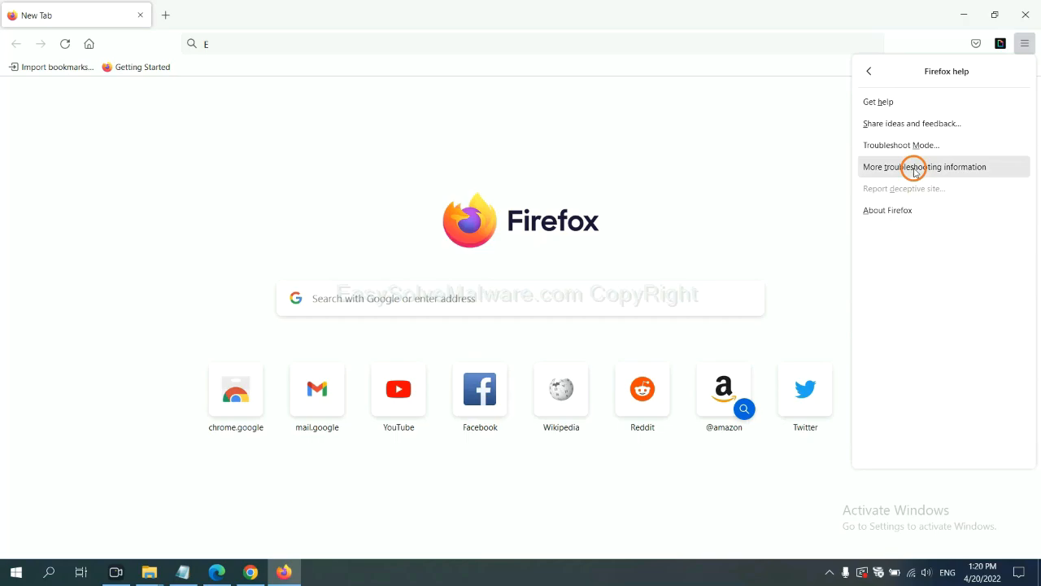
left_click(925, 166)
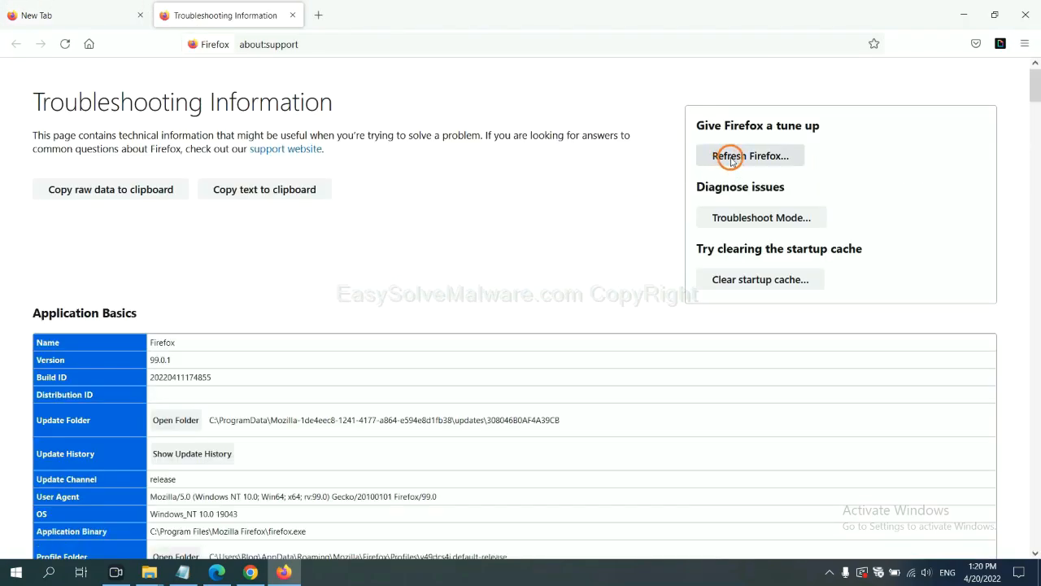
left_click(748, 156)
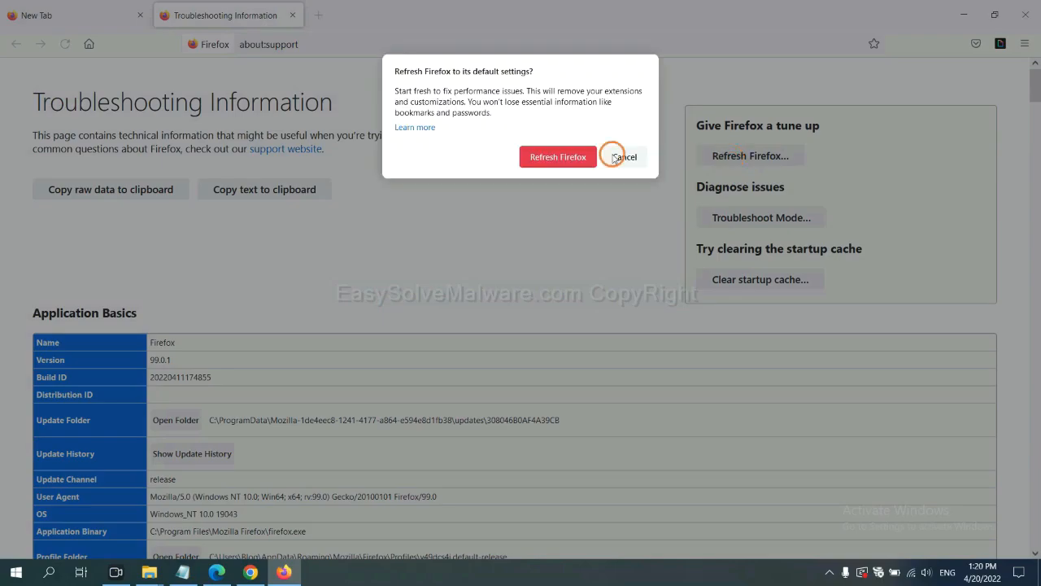
mouse_move(268, 450)
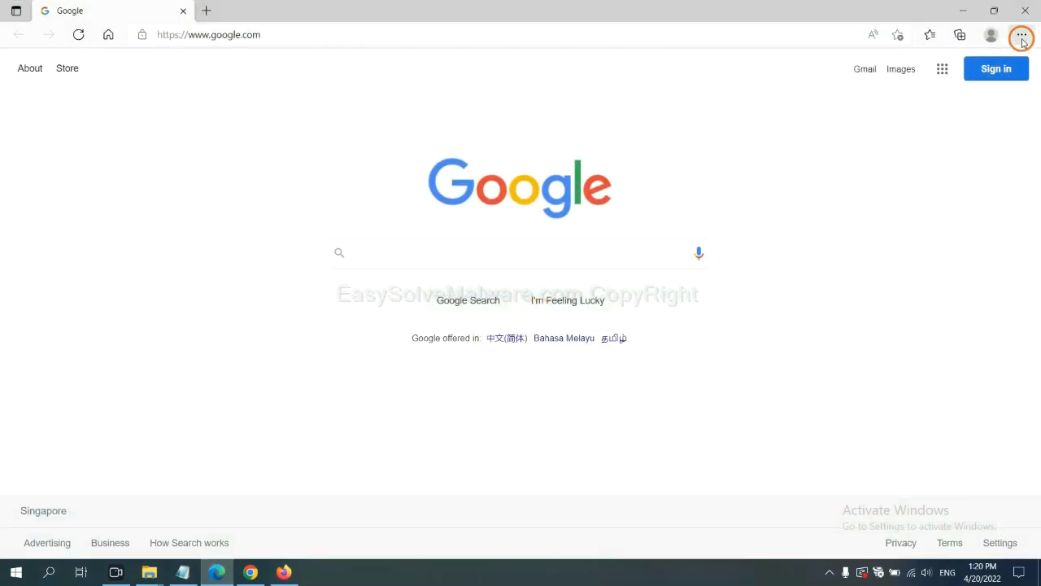
Search Edge's settings for 'reset' and choose Restore settings to their default values.
left_click(1022, 36)
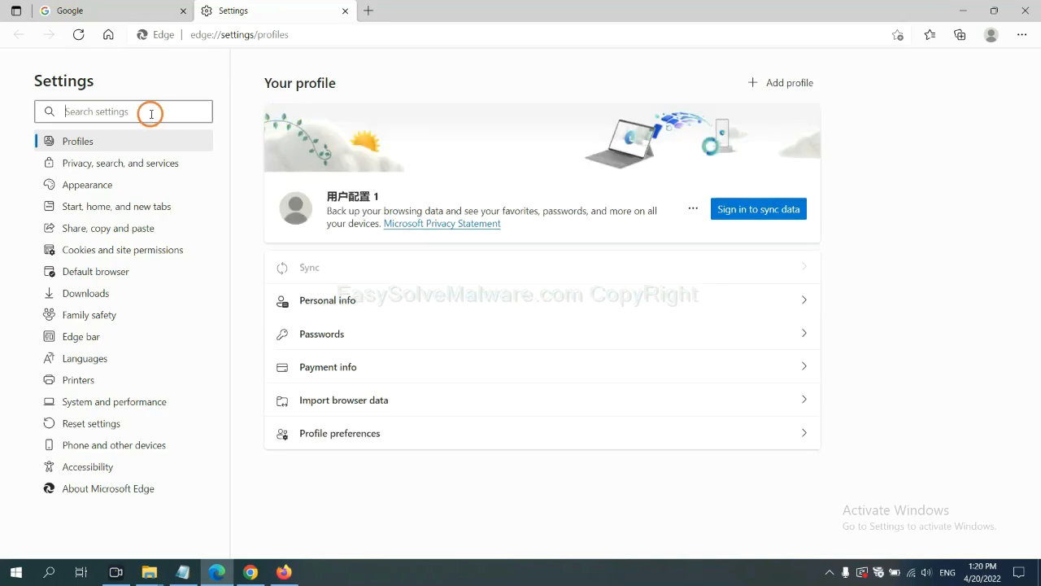
type("reset")
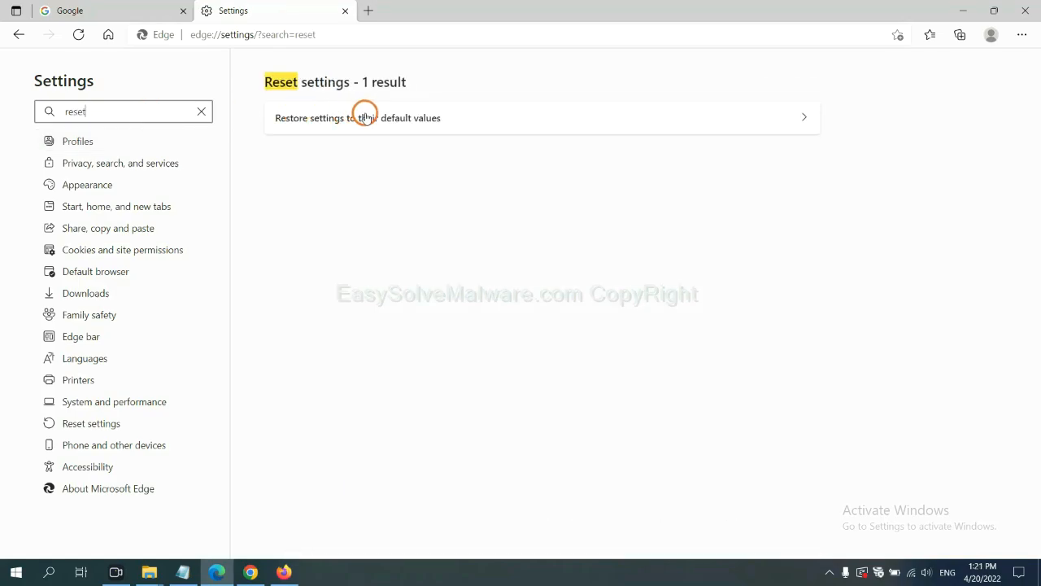
left_click(358, 117)
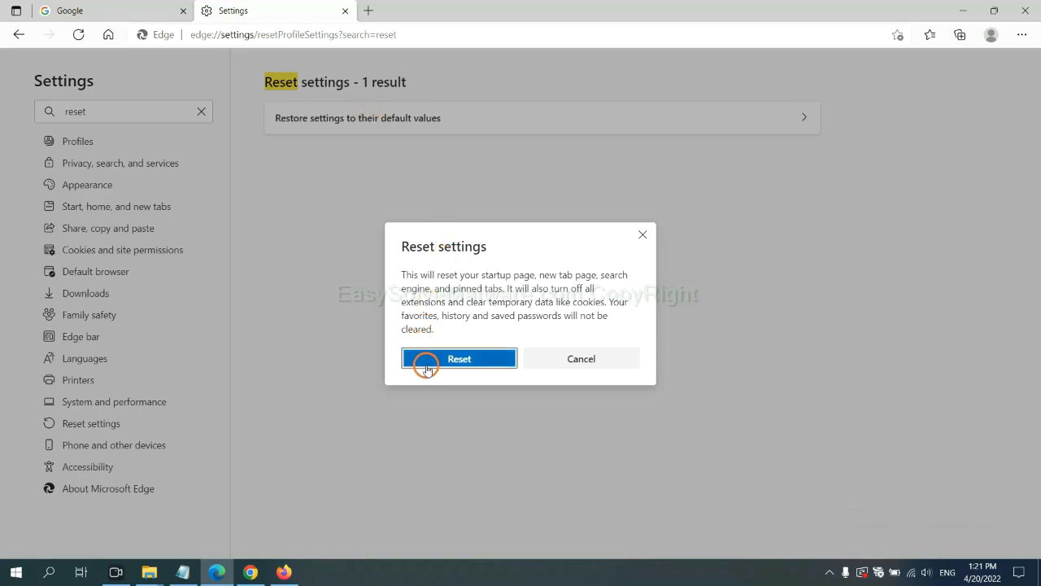
mouse_move(585, 430)
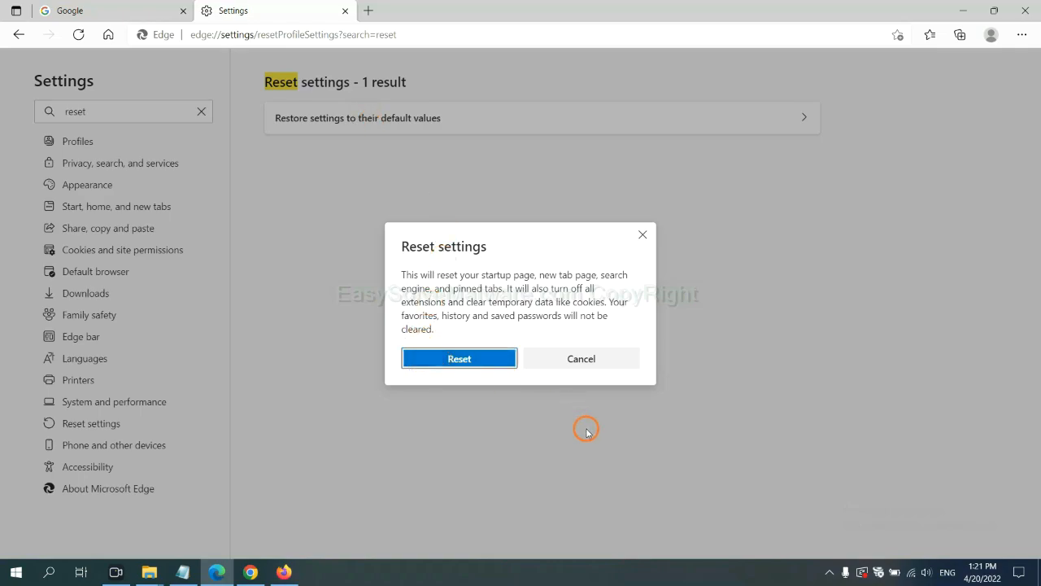